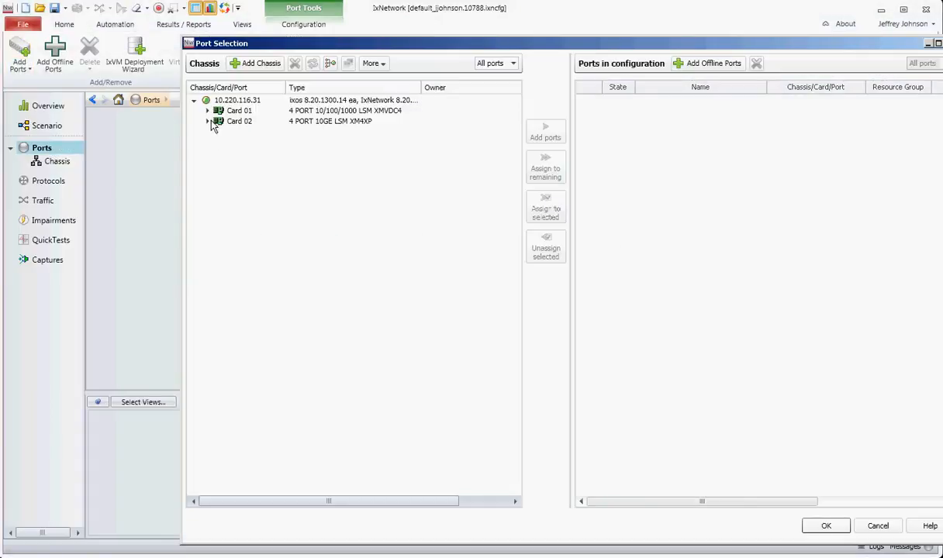
# Add Card 02's four 10GE ports and name them s, r1, r2, r3
pyautogui.click(207, 121)
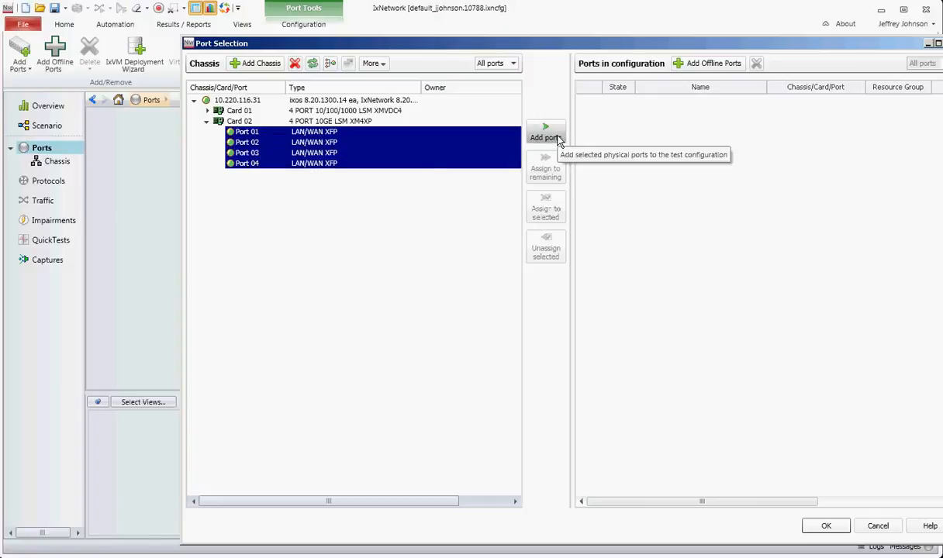
pyautogui.click(546, 131)
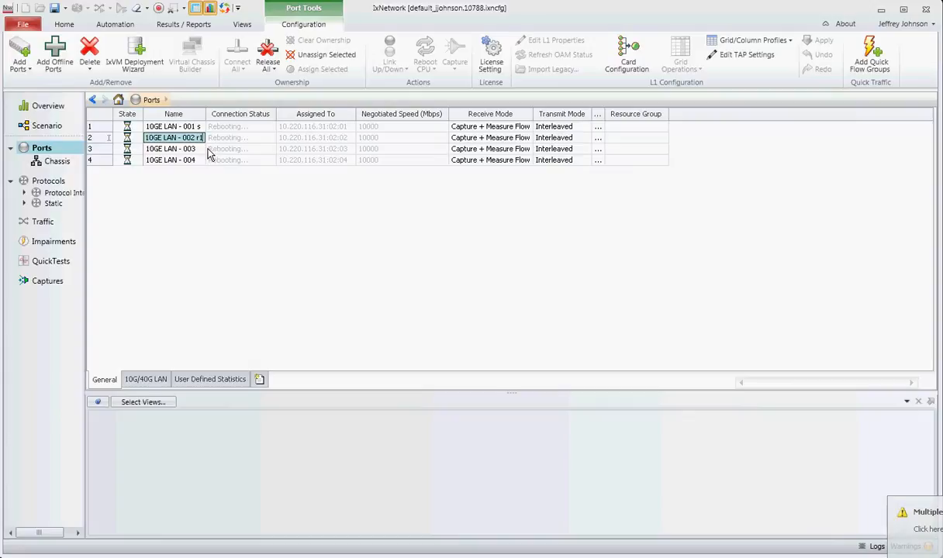
pyautogui.click(171, 149)
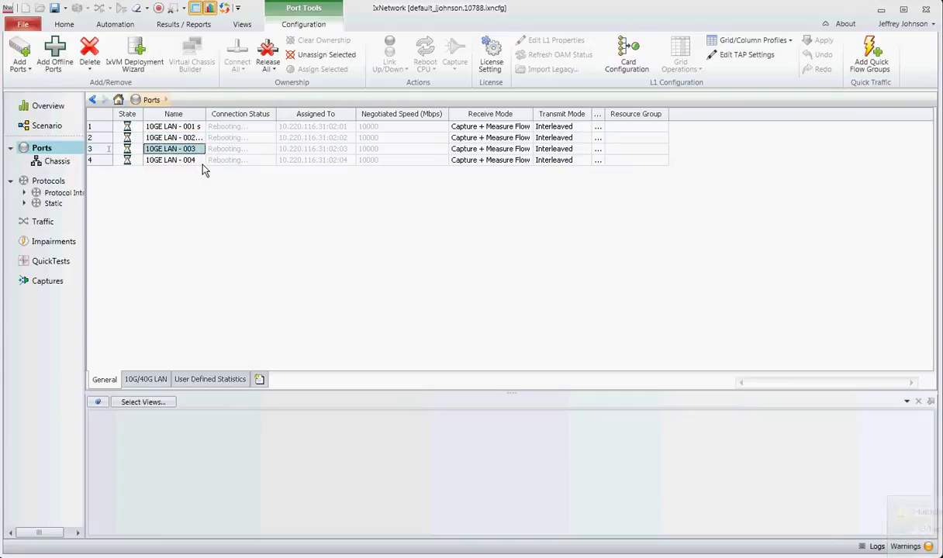
pyautogui.click(171, 159)
pyautogui.write(' r3')
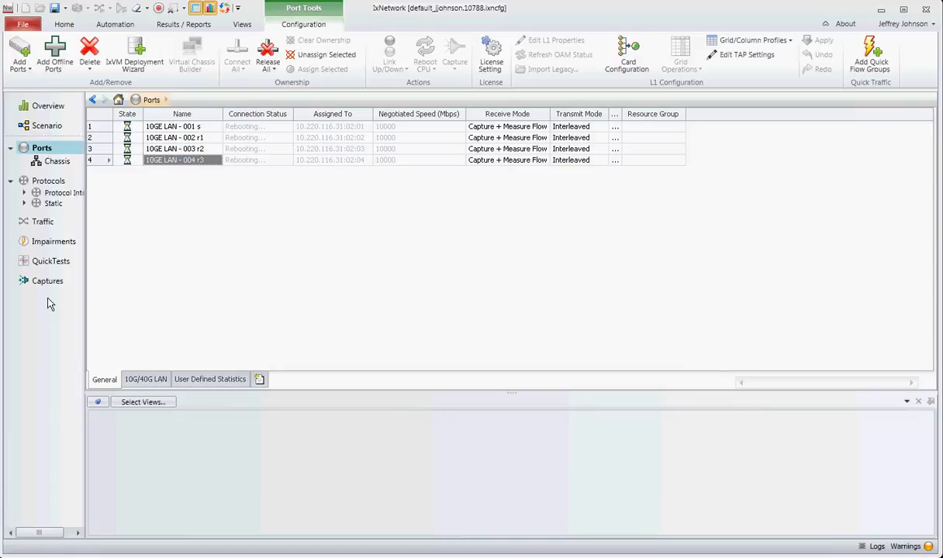
pyautogui.moveTo(51, 260)
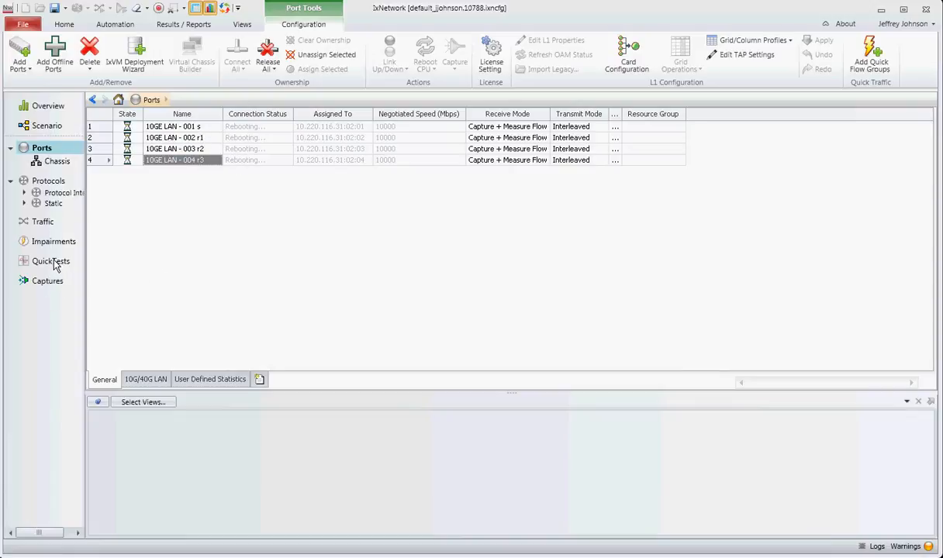
# Add a new QuickTest choosing IP Multicast (RFC 3918) Mixed Class Throughput
pyautogui.click(49, 261)
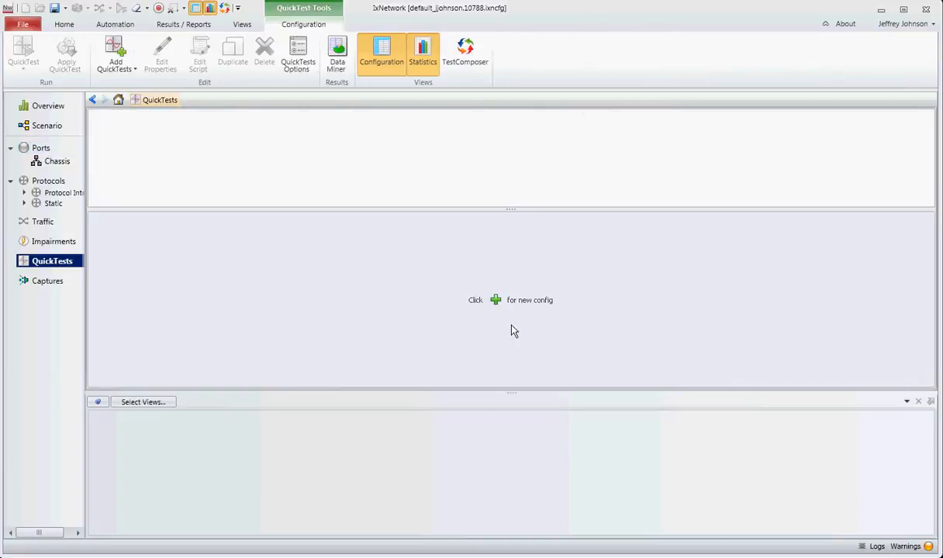
pyautogui.moveTo(496, 316)
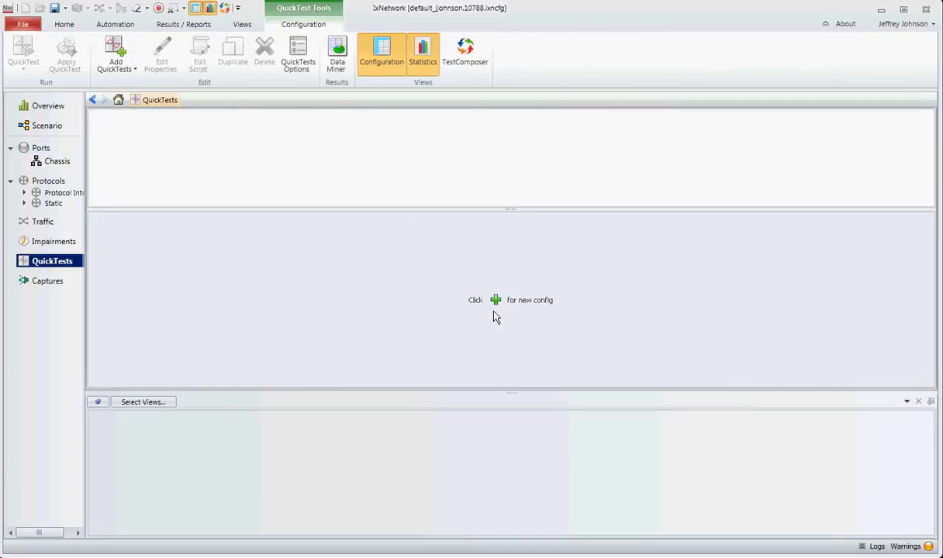
pyautogui.moveTo(428, 270)
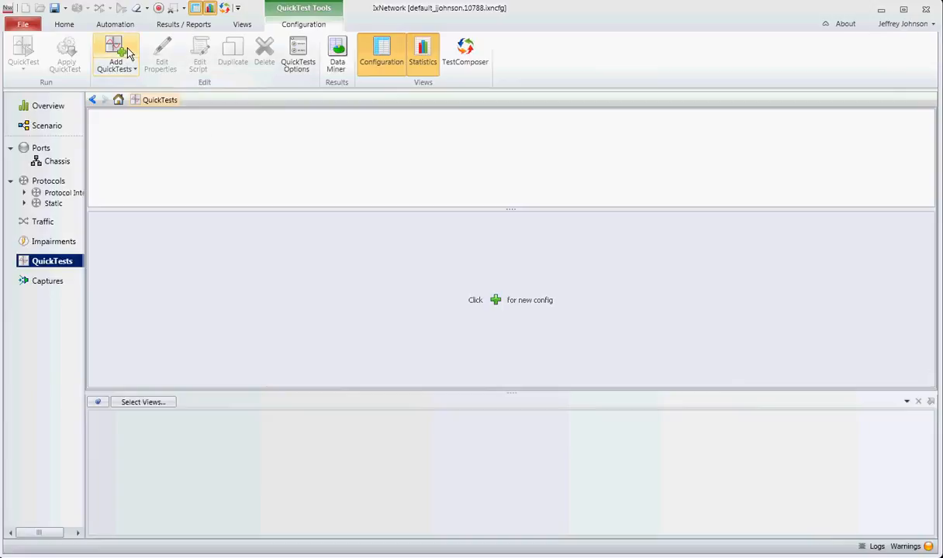
pyautogui.click(124, 54)
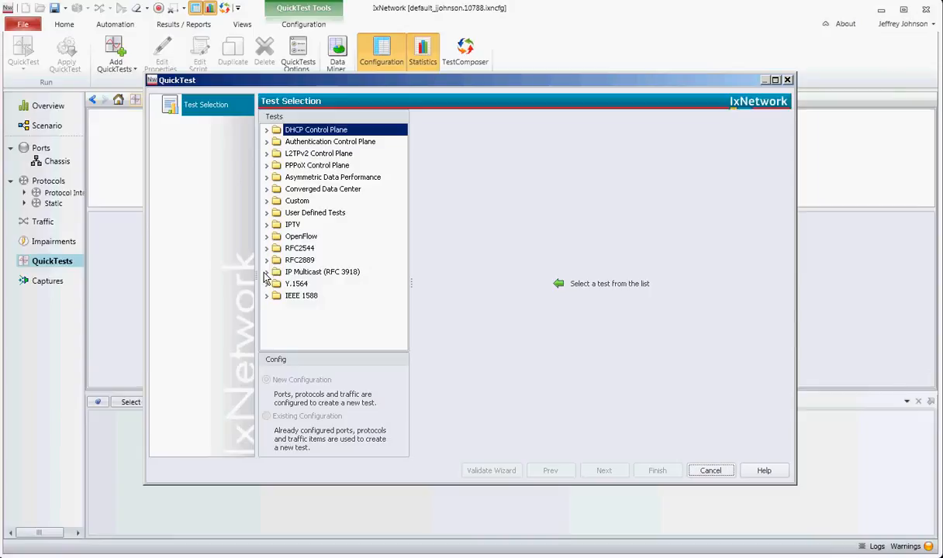
pyautogui.click(267, 271)
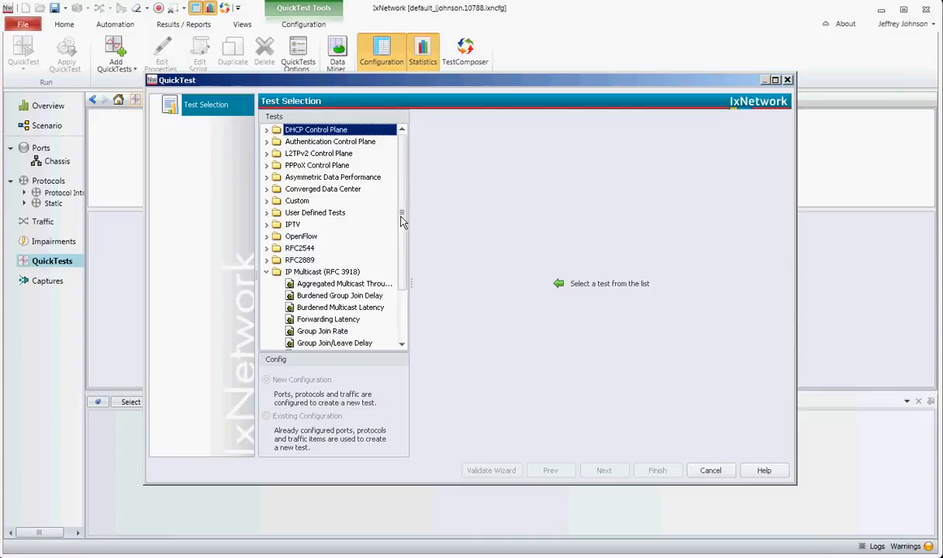
pyautogui.scroll(-3)
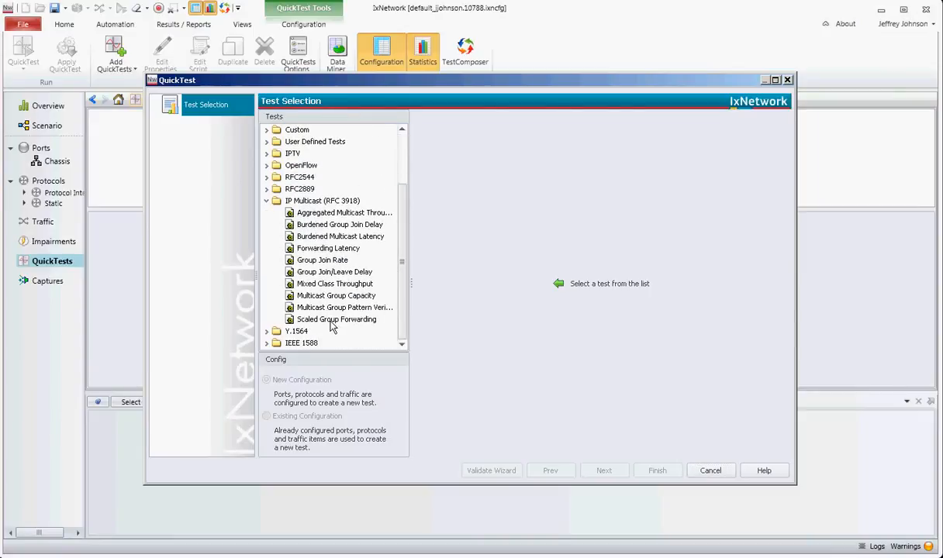
pyautogui.moveTo(332, 290)
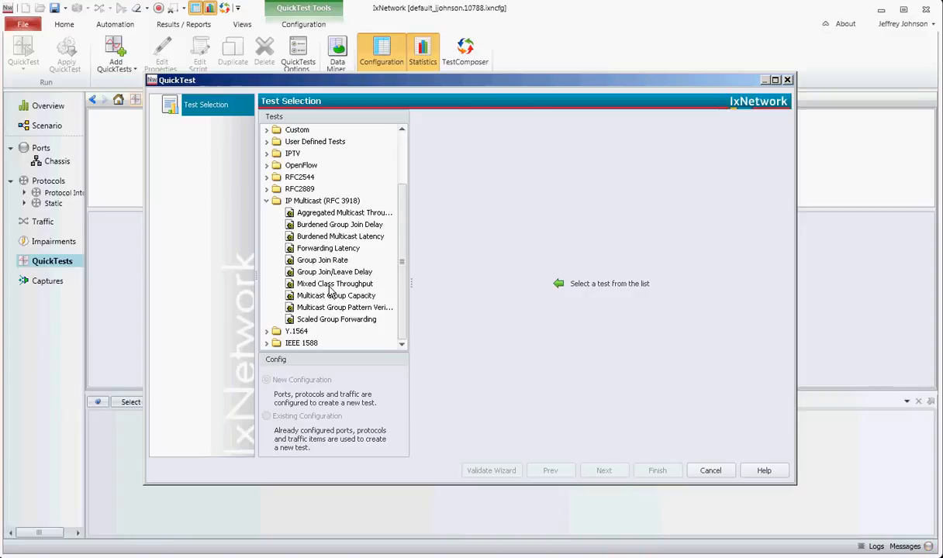
pyautogui.click(334, 284)
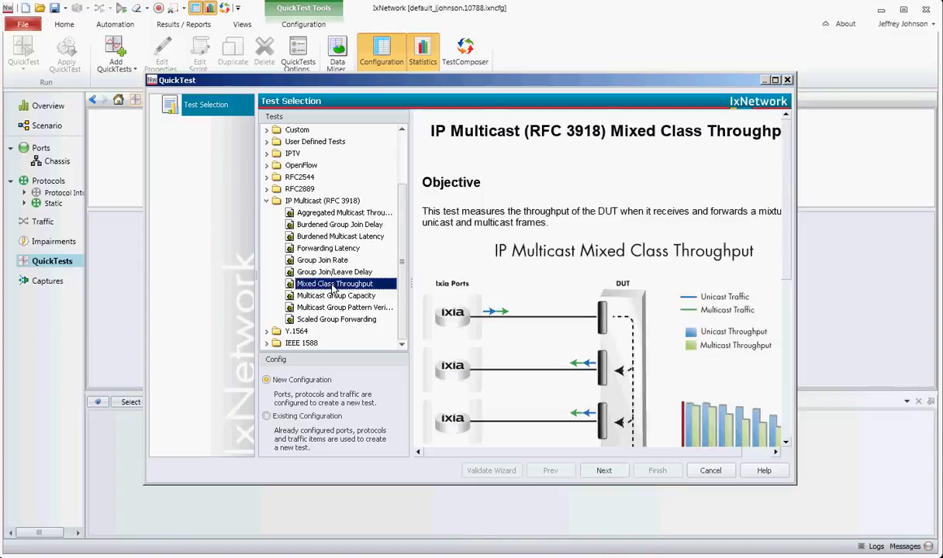
pyautogui.moveTo(375, 276)
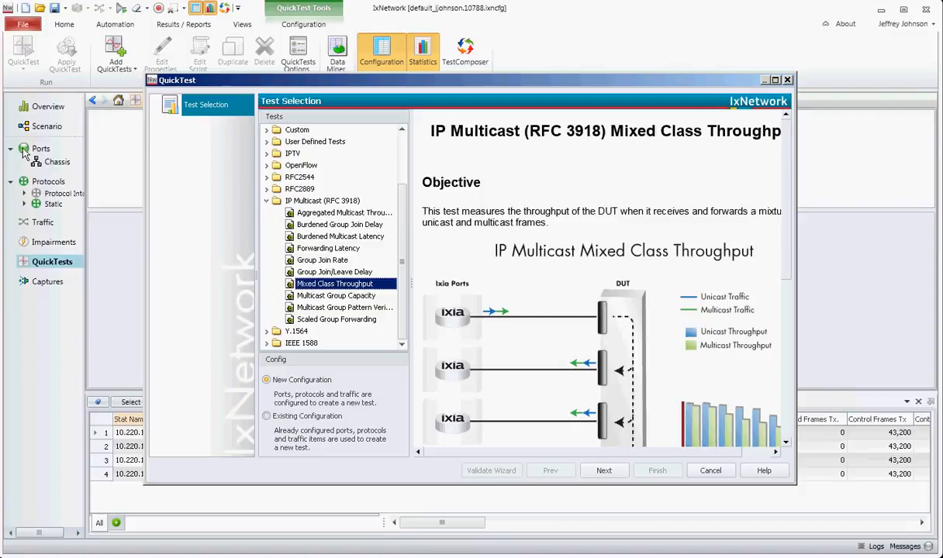
pyautogui.moveTo(39, 159)
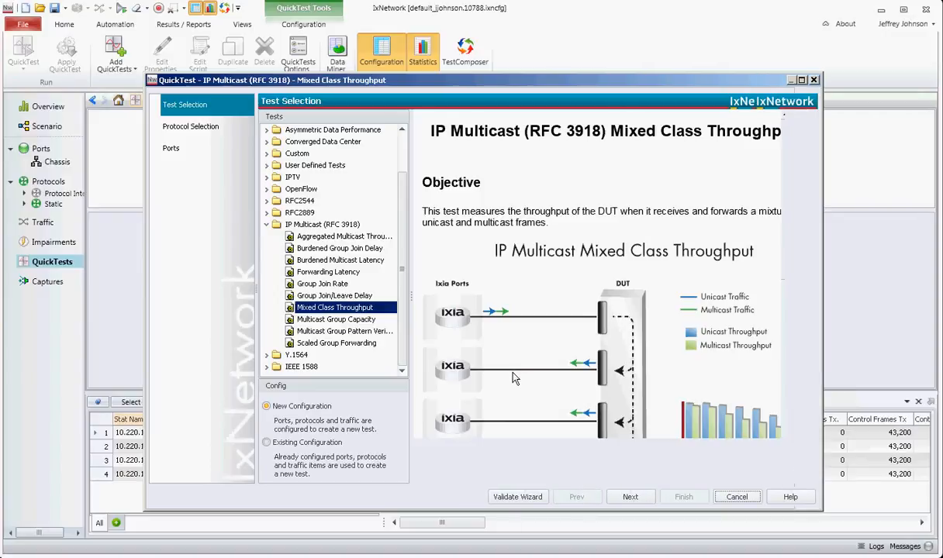
# Keep the Next Generation Protocol Framework with IPv4 and continue to the Traffic page
pyautogui.click(630, 497)
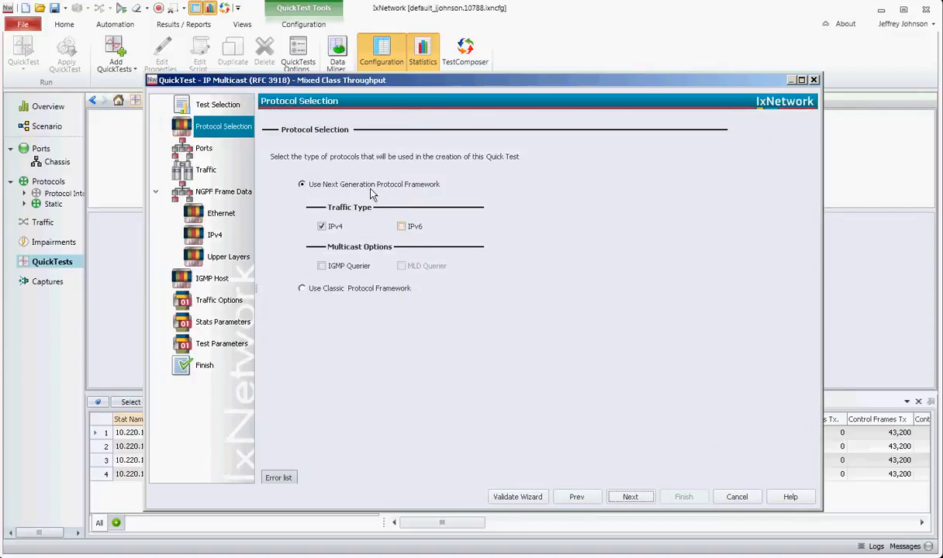
pyautogui.moveTo(408, 162)
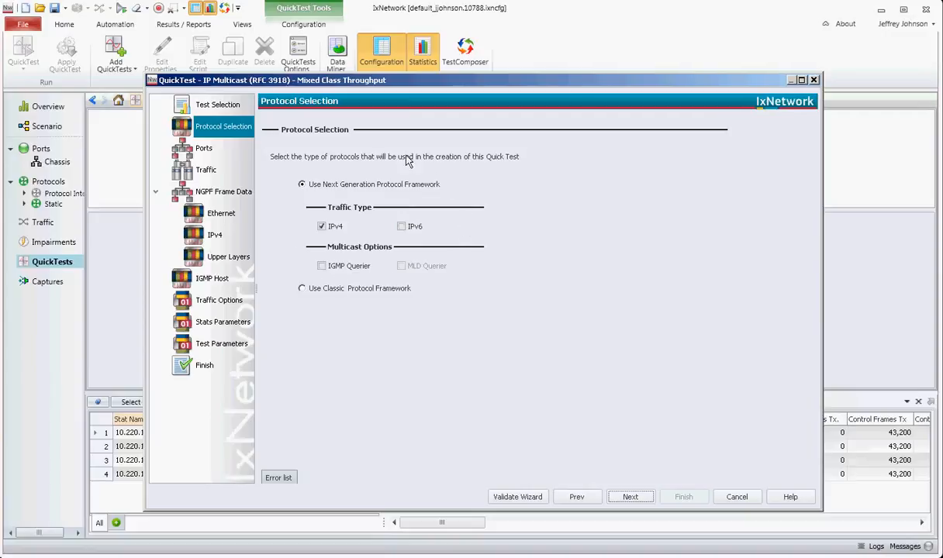
pyautogui.moveTo(380, 189)
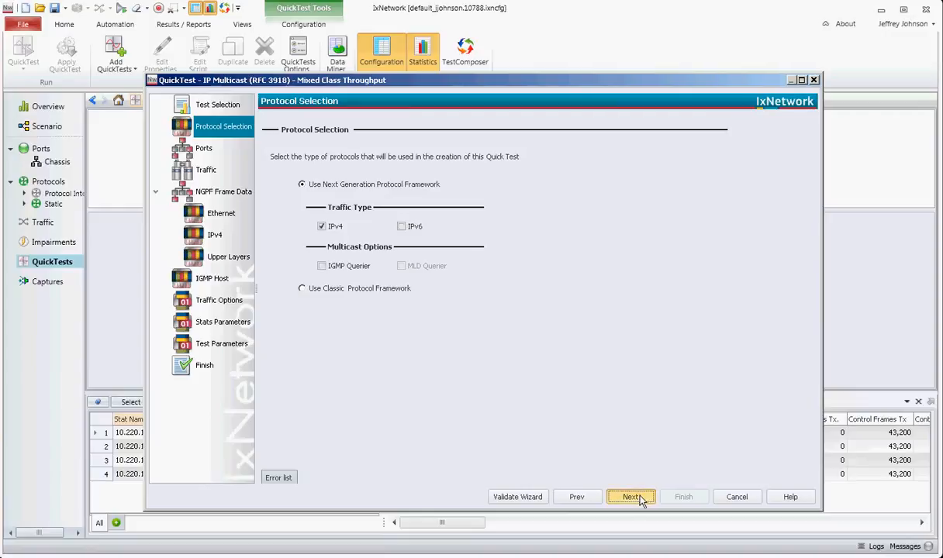
pyautogui.click(633, 496)
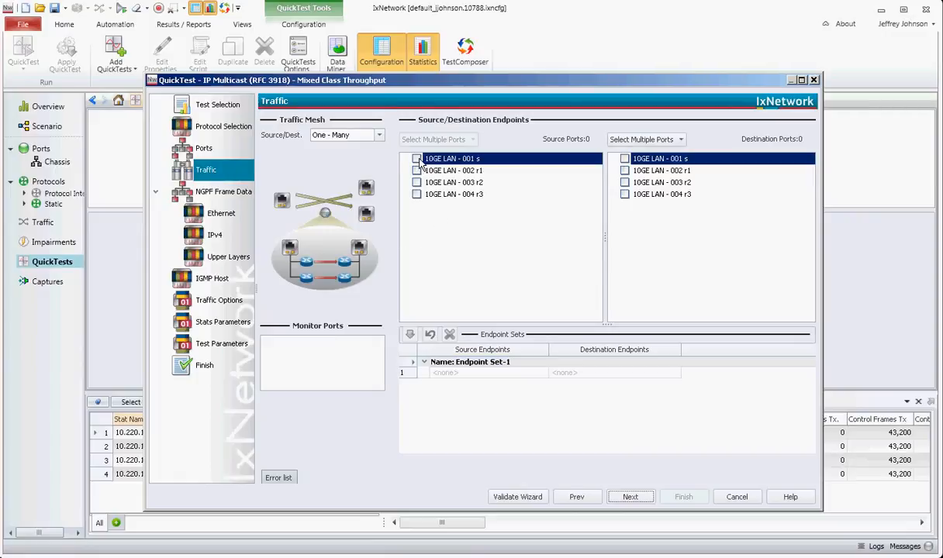
# Pair source port s with destinations r1, r2, r3 and continue to Ethernet frame data
pyautogui.click(418, 158)
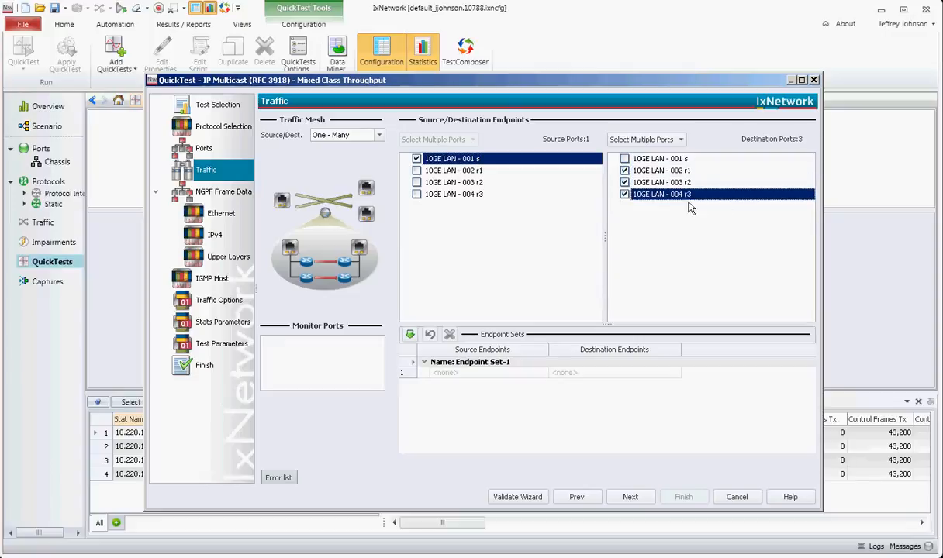
pyautogui.moveTo(673, 313)
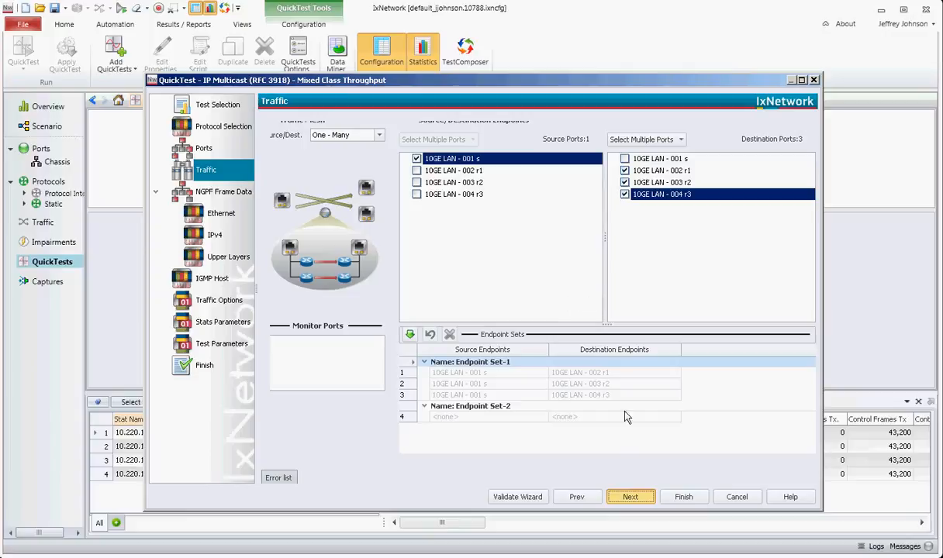
pyautogui.click(631, 496)
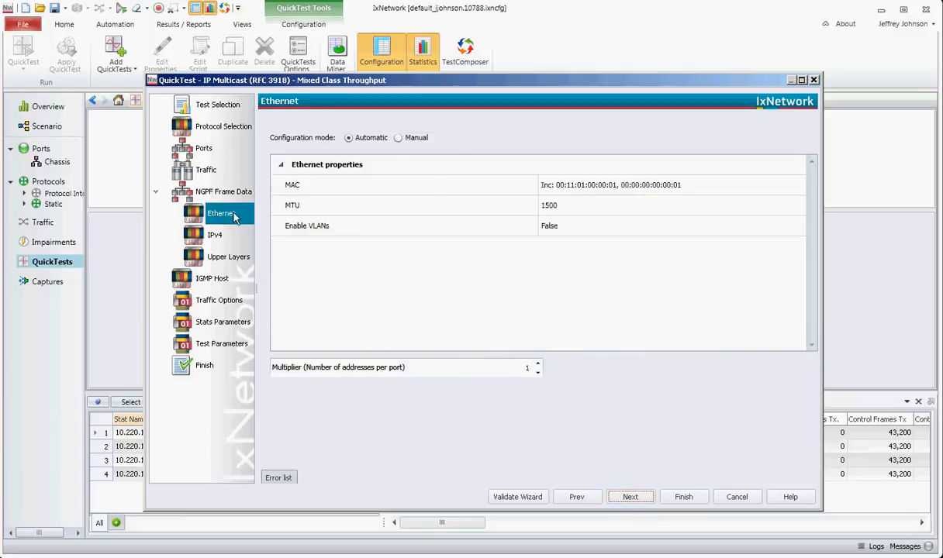
# Keep manual per-port Ethernet settings (MTU 1500, VLANs False) and continue to IPv4
pyautogui.click(397, 137)
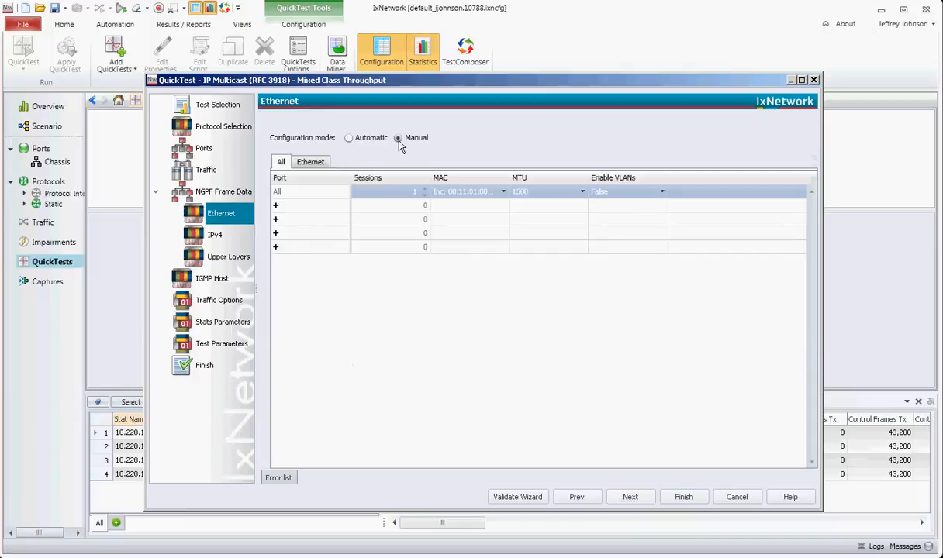
pyautogui.click(398, 137)
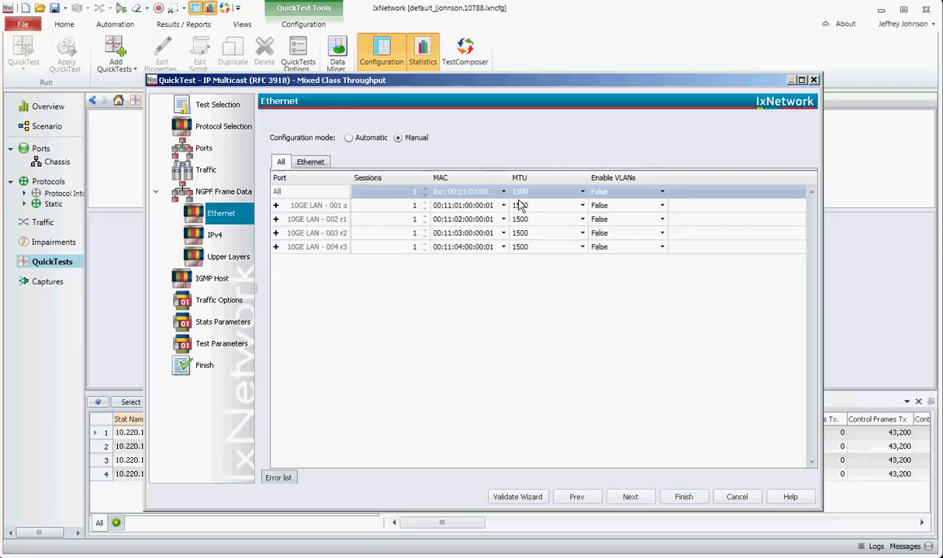
pyautogui.moveTo(415, 205)
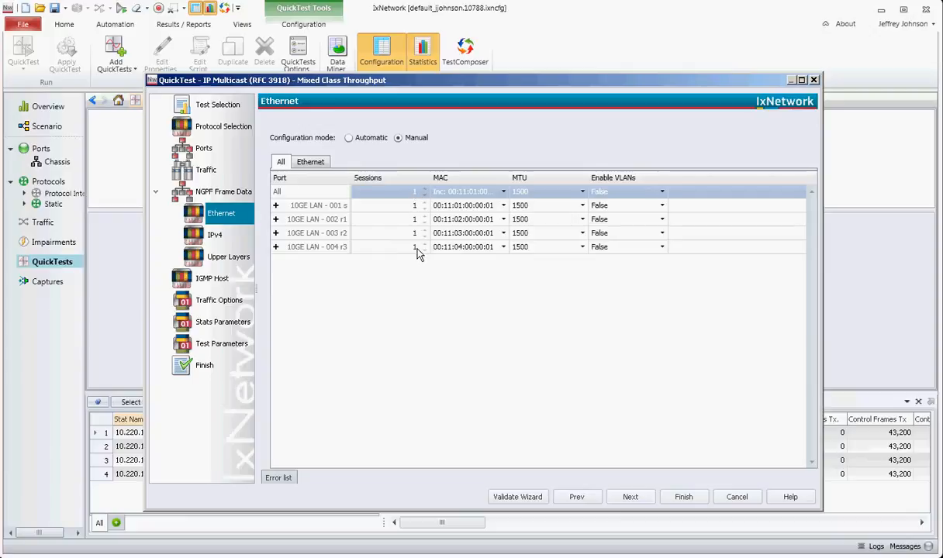
pyautogui.moveTo(416, 253)
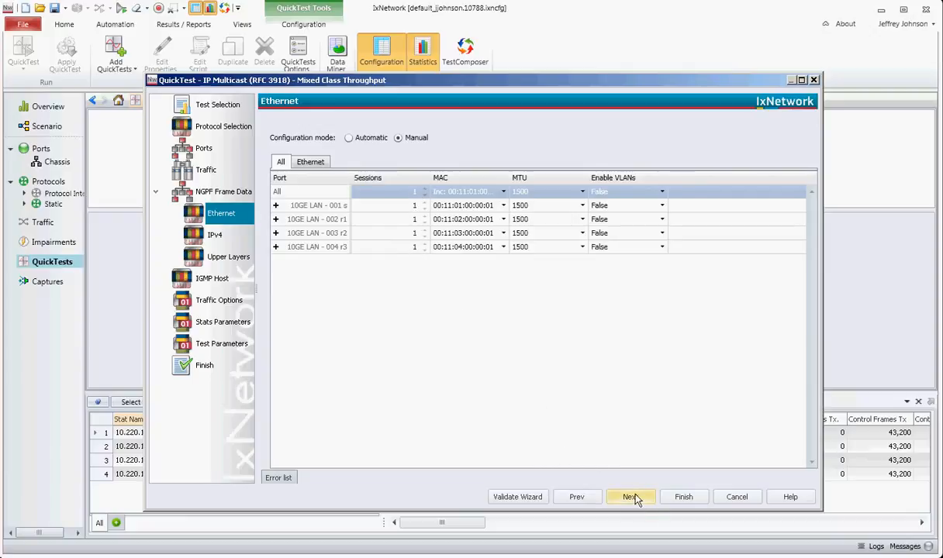
pyautogui.click(630, 497)
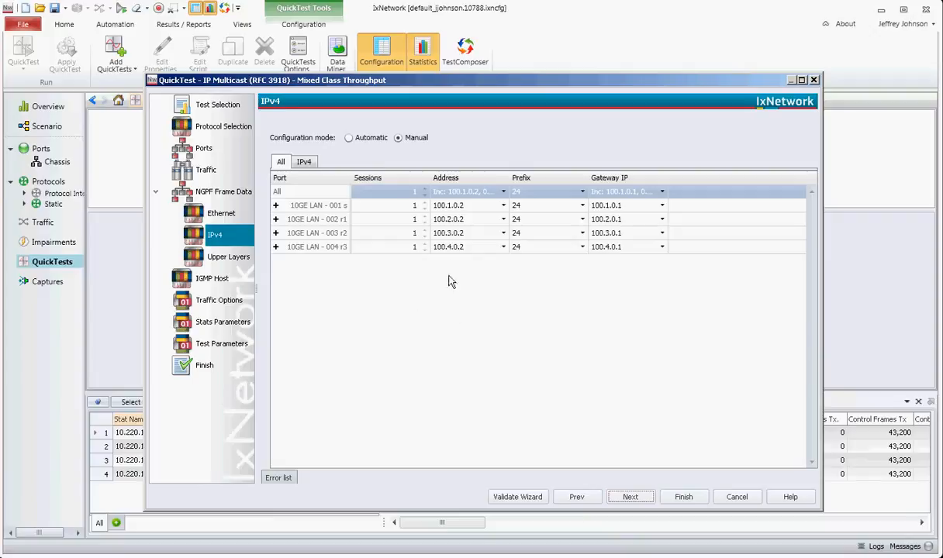
pyautogui.moveTo(419, 261)
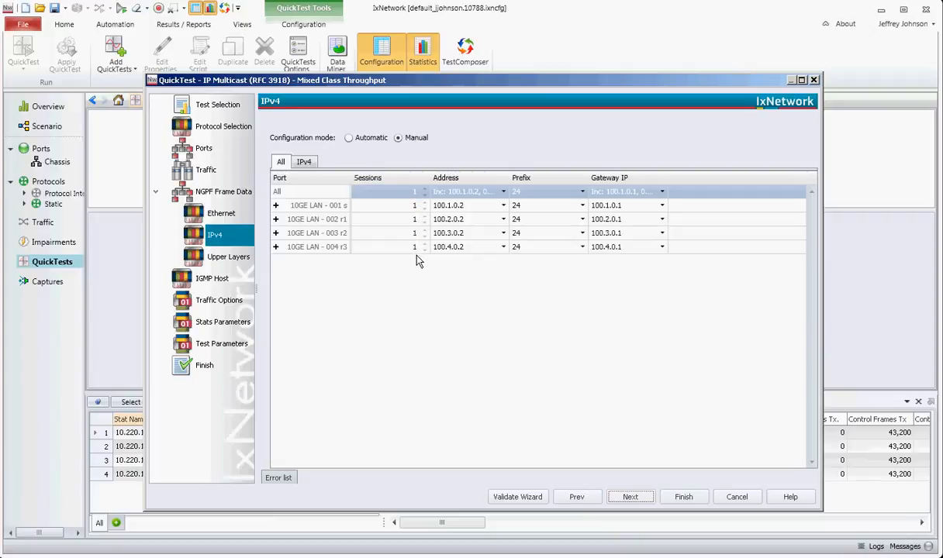
pyautogui.moveTo(413, 256)
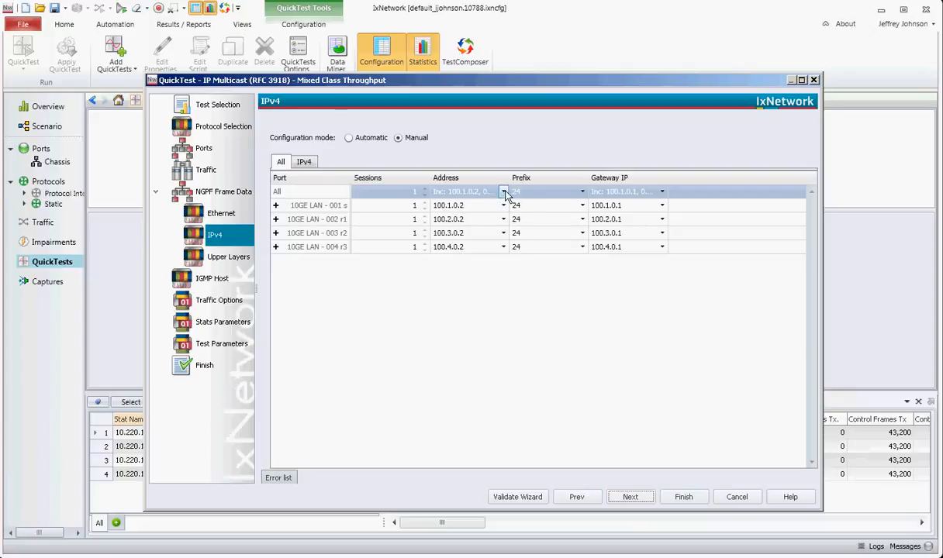
# Set addresses to increment by 0.0.0.1 per port with single gateway 100.1.0.1, then continue
pyautogui.click(502, 192)
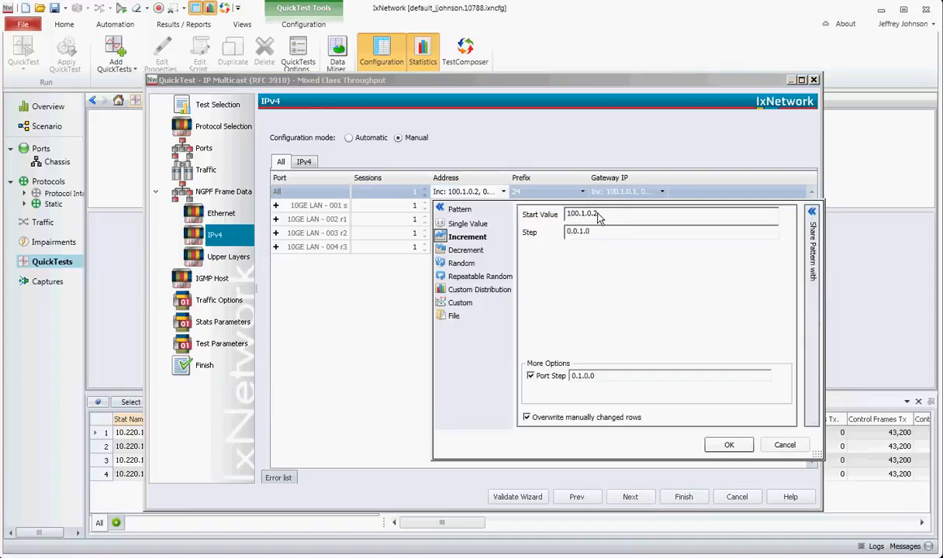
pyautogui.moveTo(582, 377)
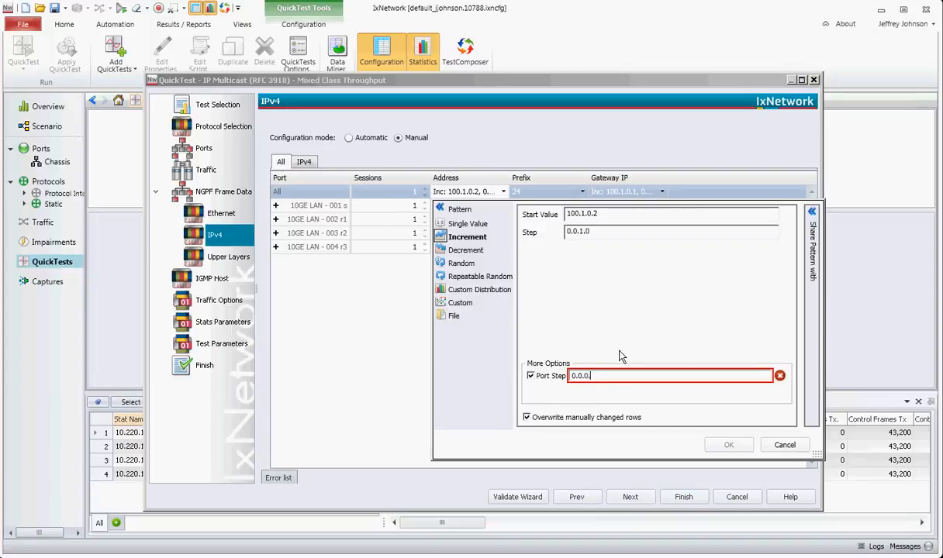
pyautogui.click(729, 443)
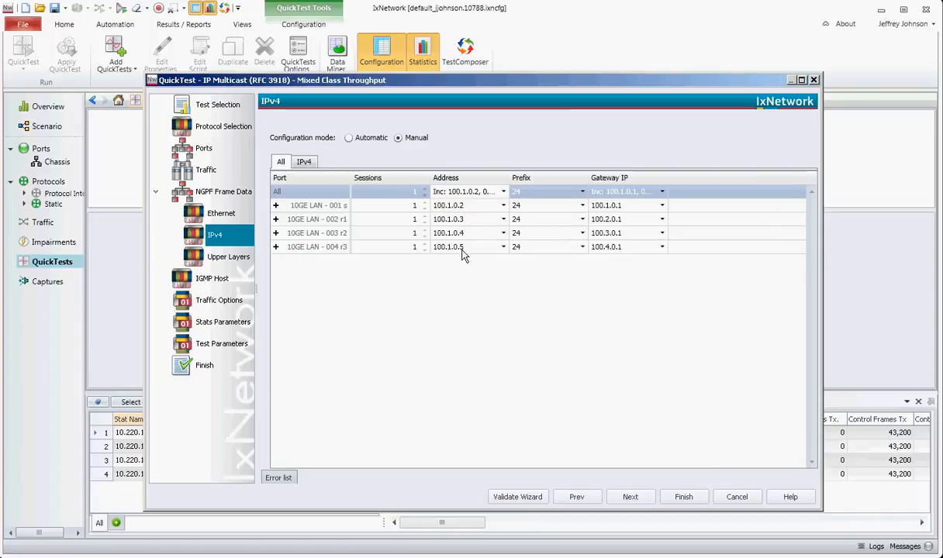
pyautogui.moveTo(522, 247)
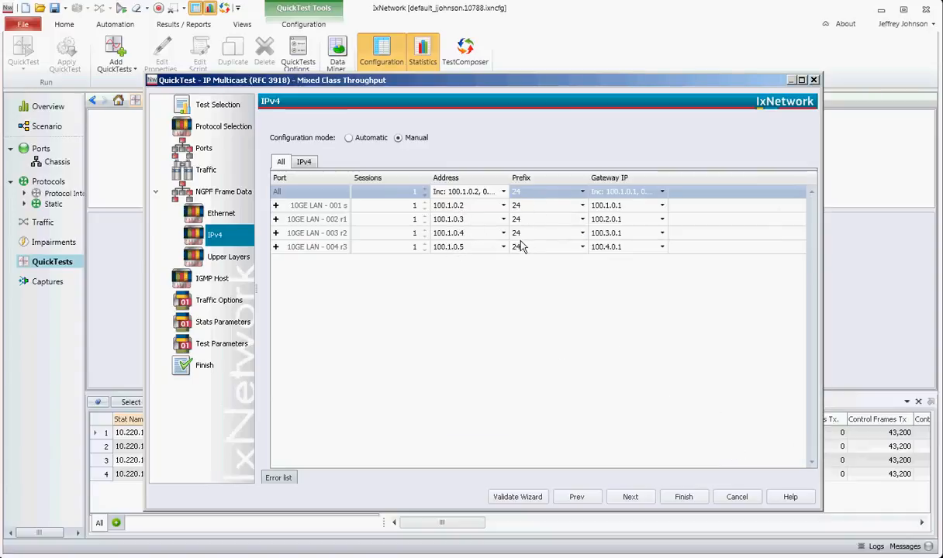
pyautogui.click(661, 193)
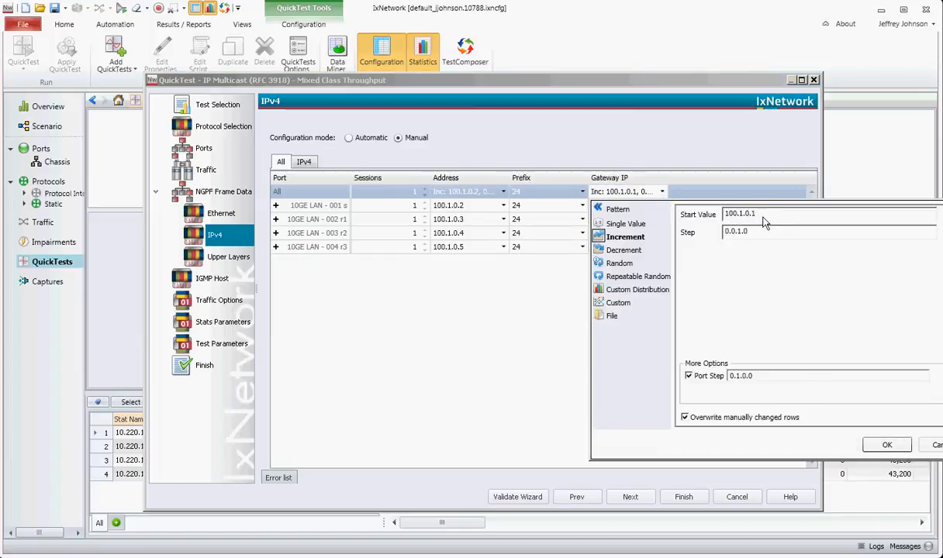
pyautogui.click(627, 224)
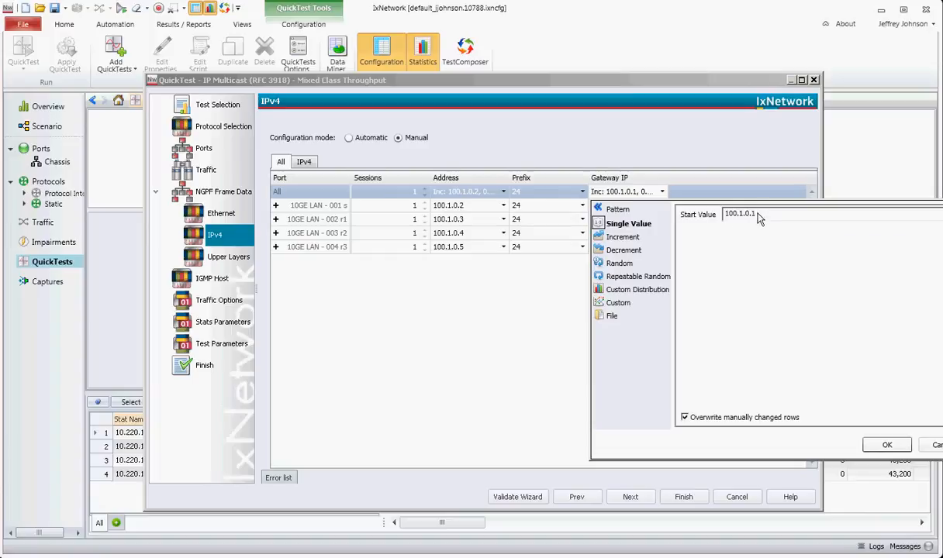
pyautogui.click(886, 443)
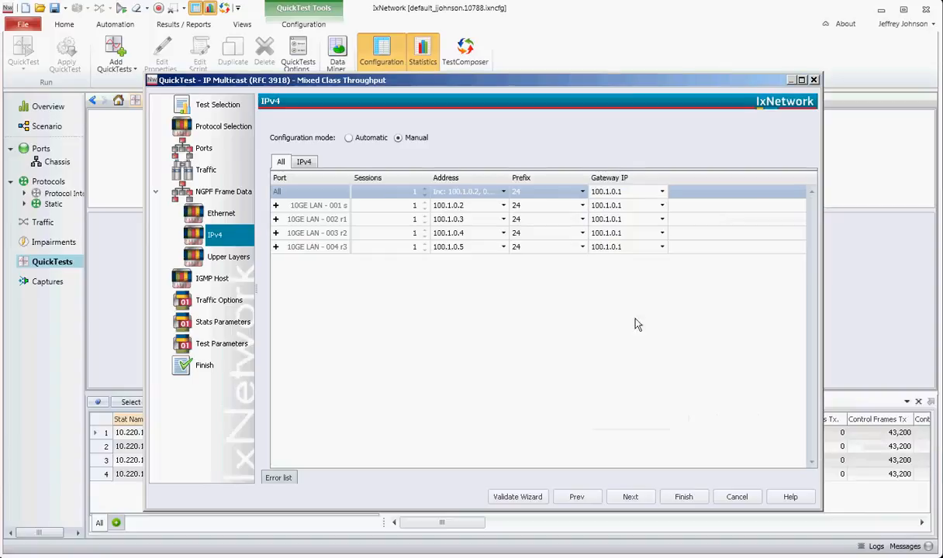
pyautogui.moveTo(633, 231)
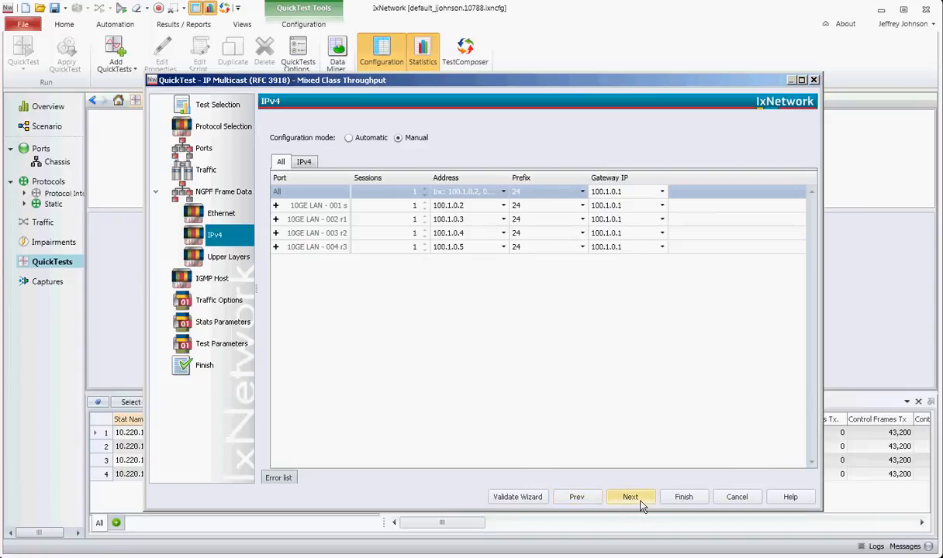
pyautogui.click(630, 496)
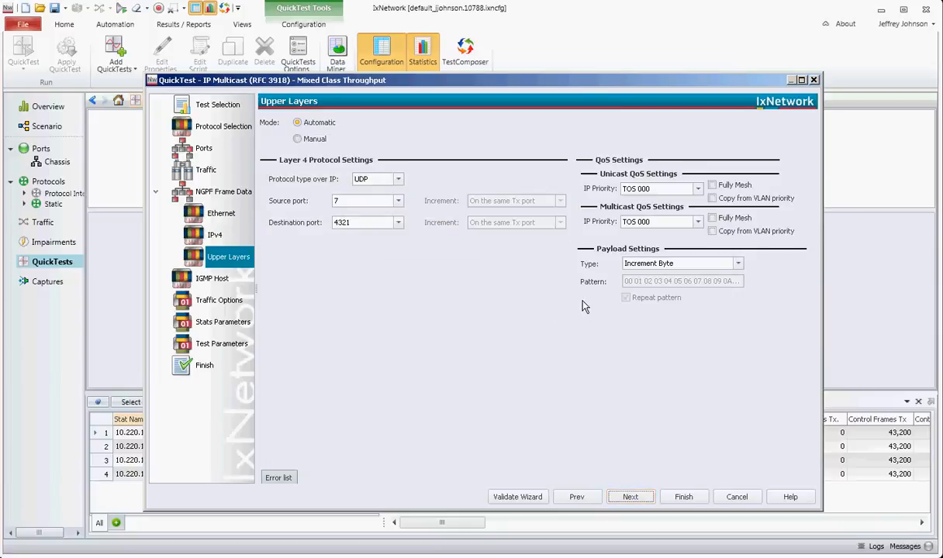
pyautogui.moveTo(327, 256)
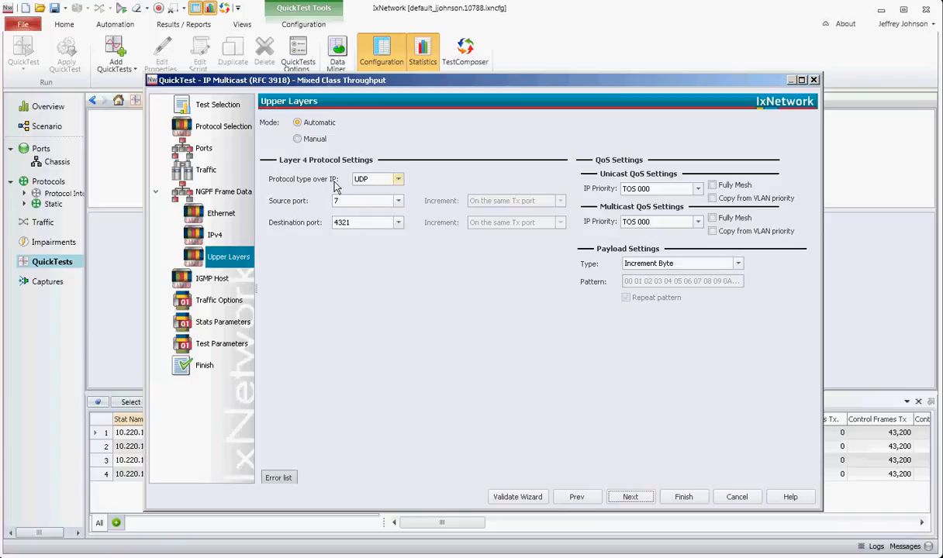
# Keep UDP as the protocol over IP and continue to the IGMP Host page
pyautogui.click(397, 180)
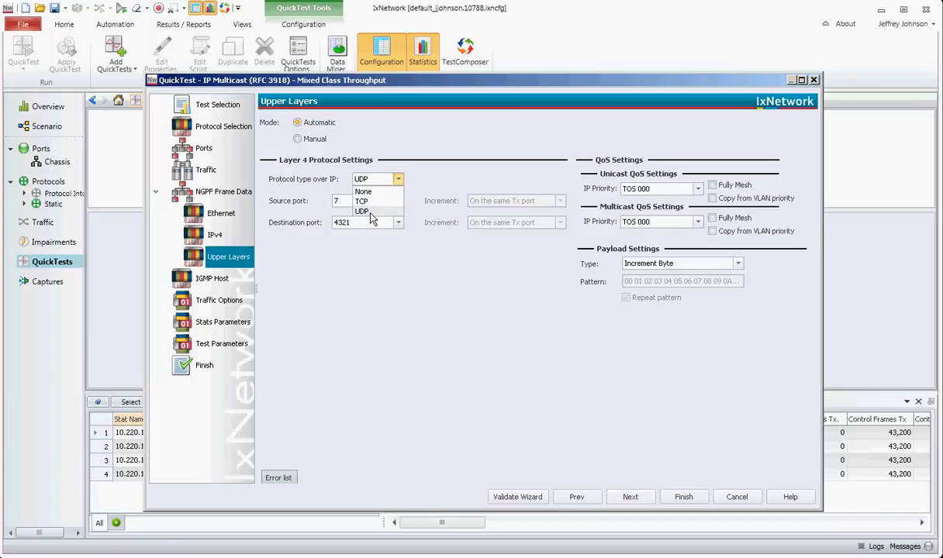
pyautogui.click(362, 211)
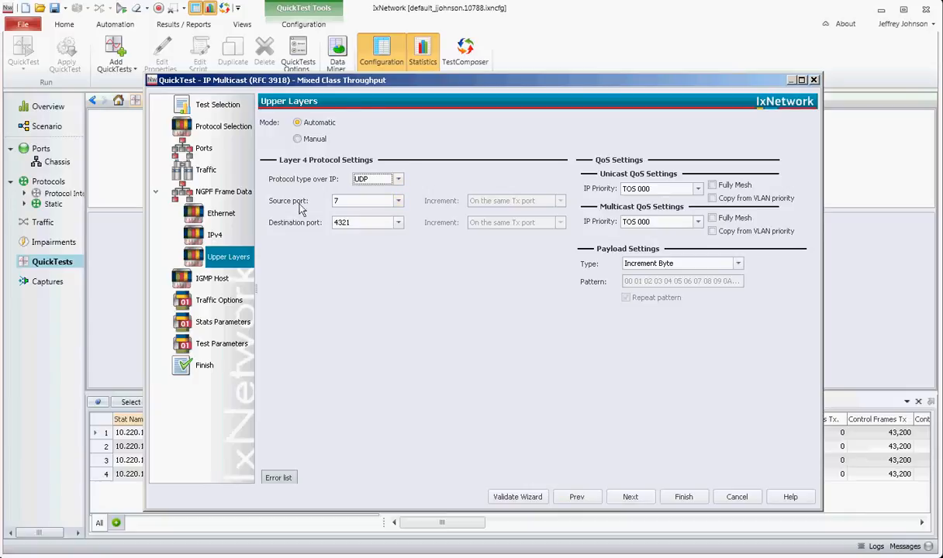
pyautogui.moveTo(329, 258)
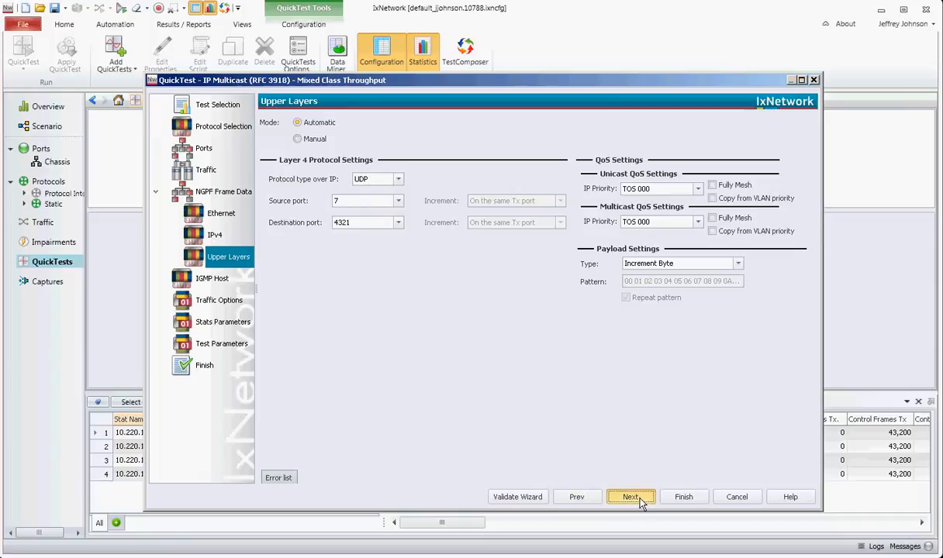
pyautogui.click(629, 496)
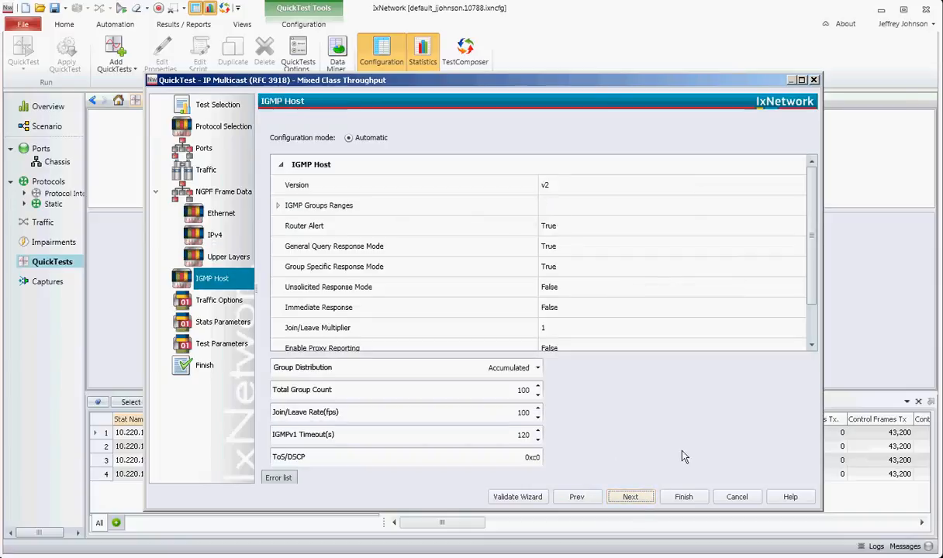
pyautogui.moveTo(658, 413)
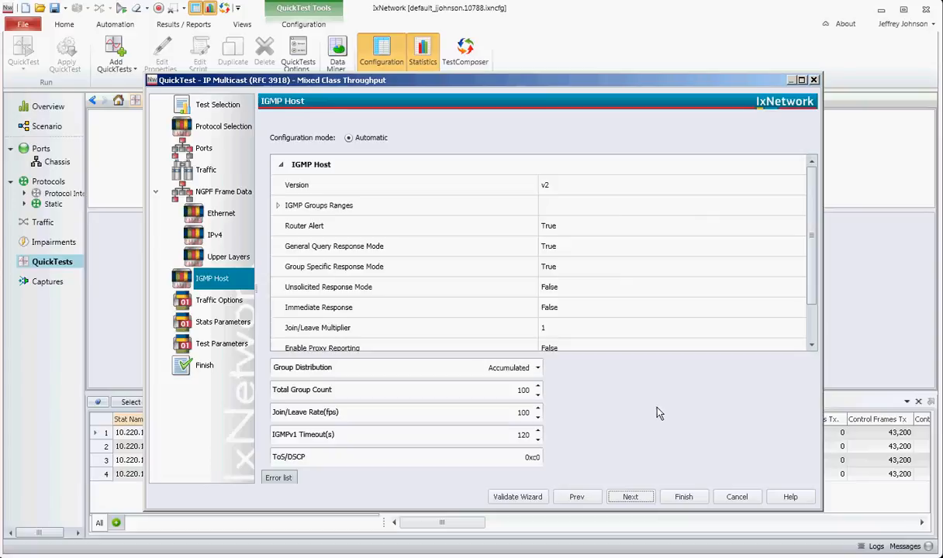
pyautogui.moveTo(656, 336)
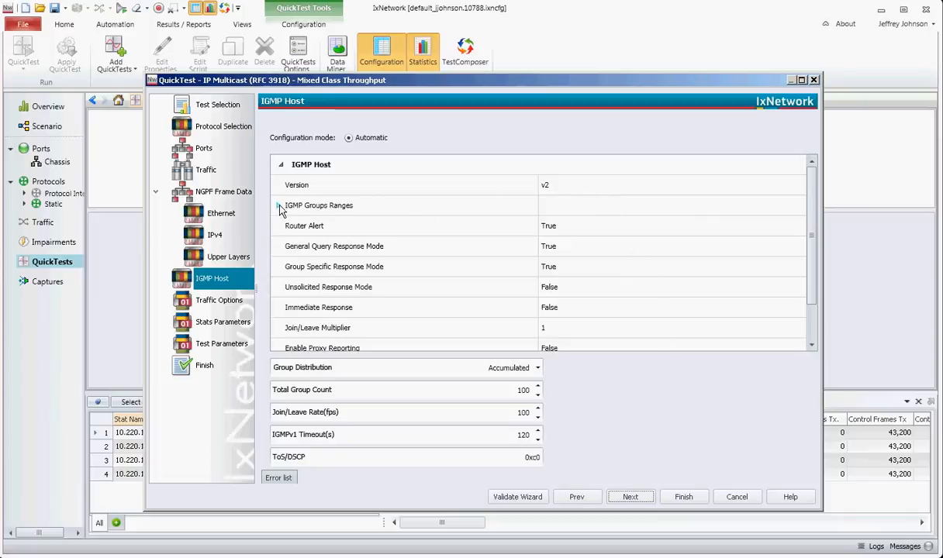
# Distribute IGMP groups per port with a total group count of 3, then continue
pyautogui.click(281, 207)
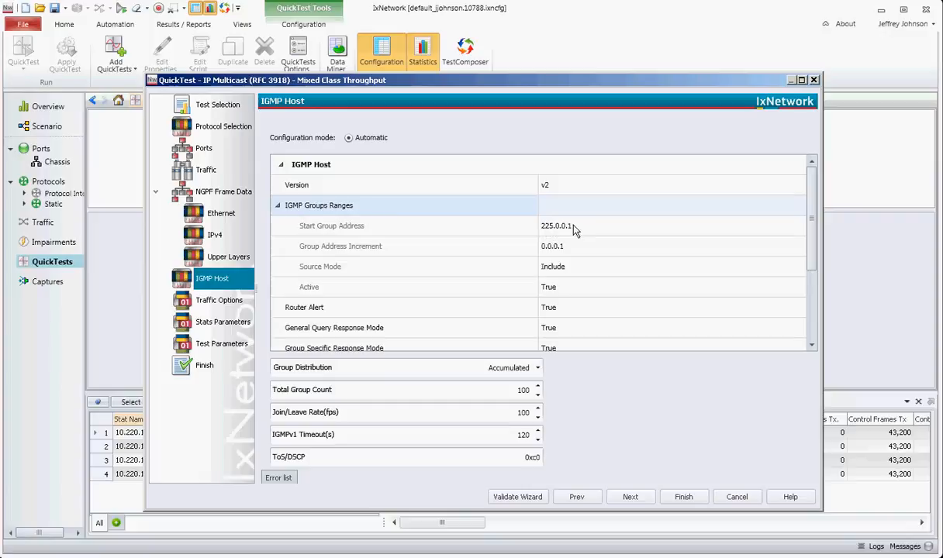
pyautogui.moveTo(570, 233)
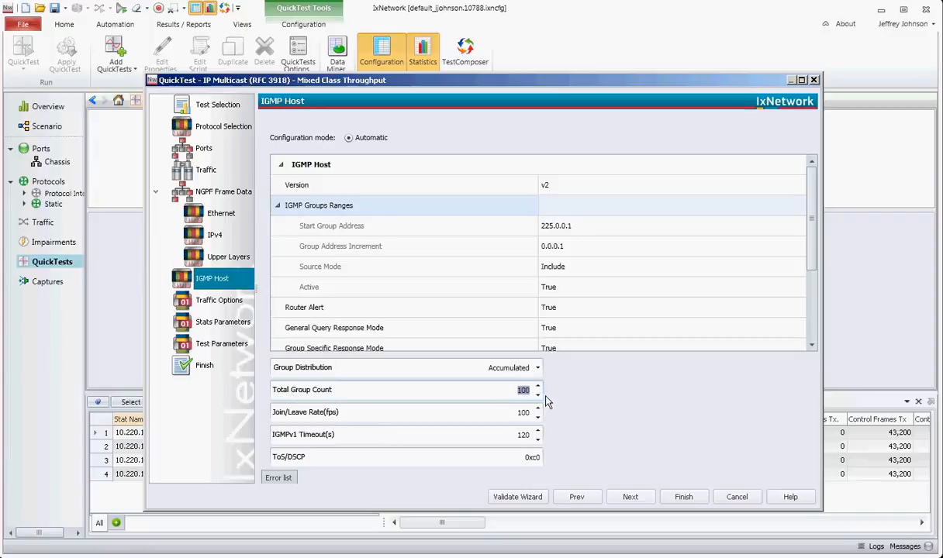
pyautogui.write('3')
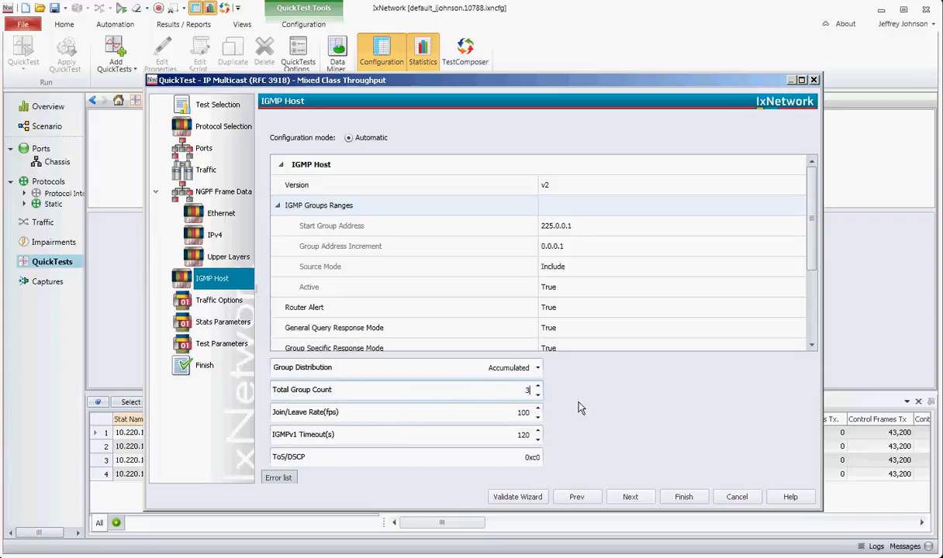
pyautogui.moveTo(574, 242)
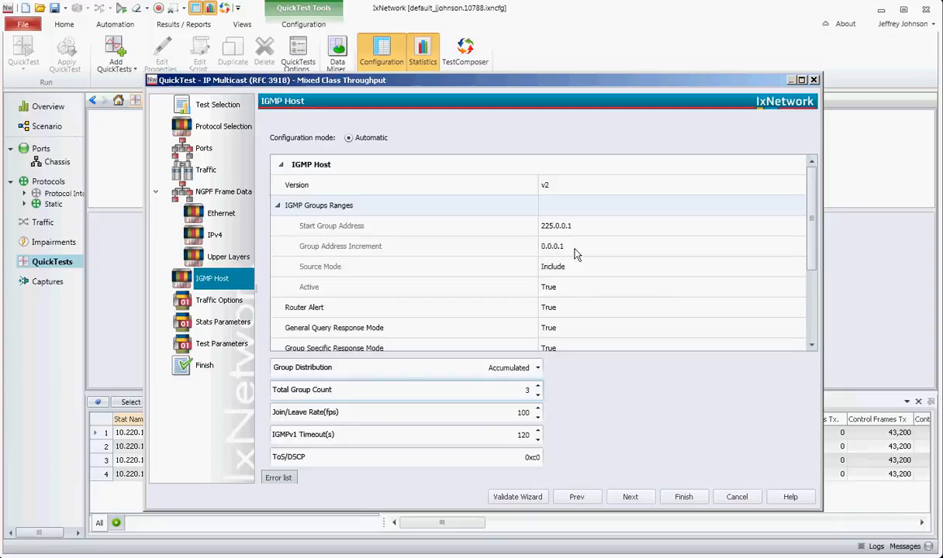
pyautogui.click(537, 367)
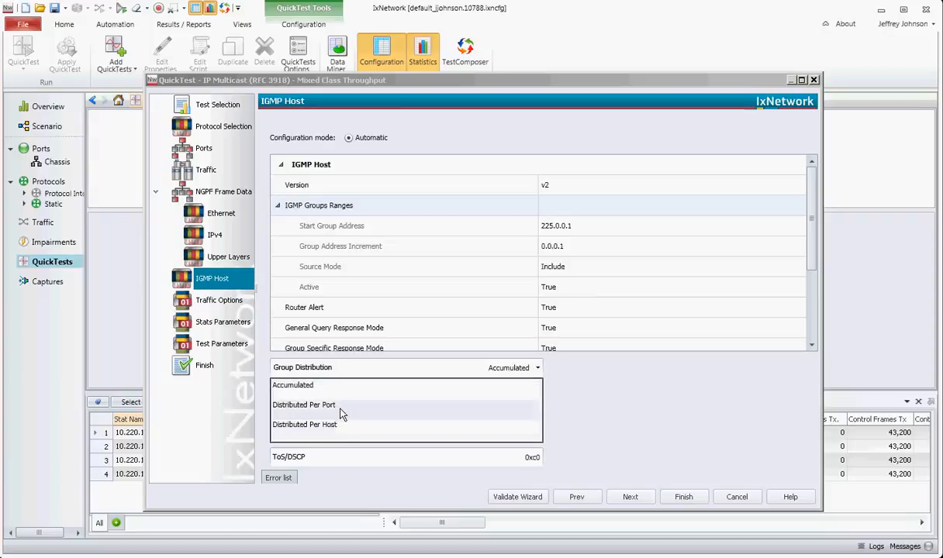
pyautogui.click(304, 405)
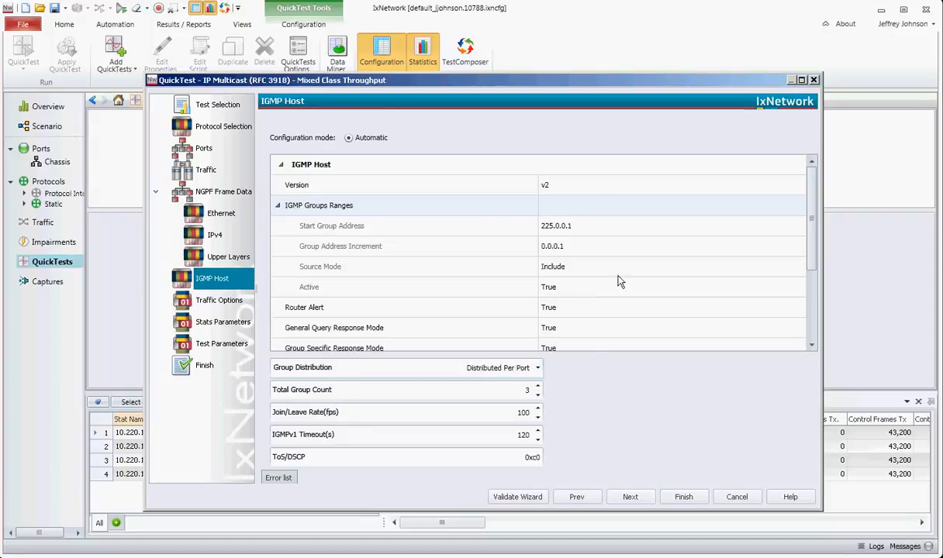
pyautogui.moveTo(597, 391)
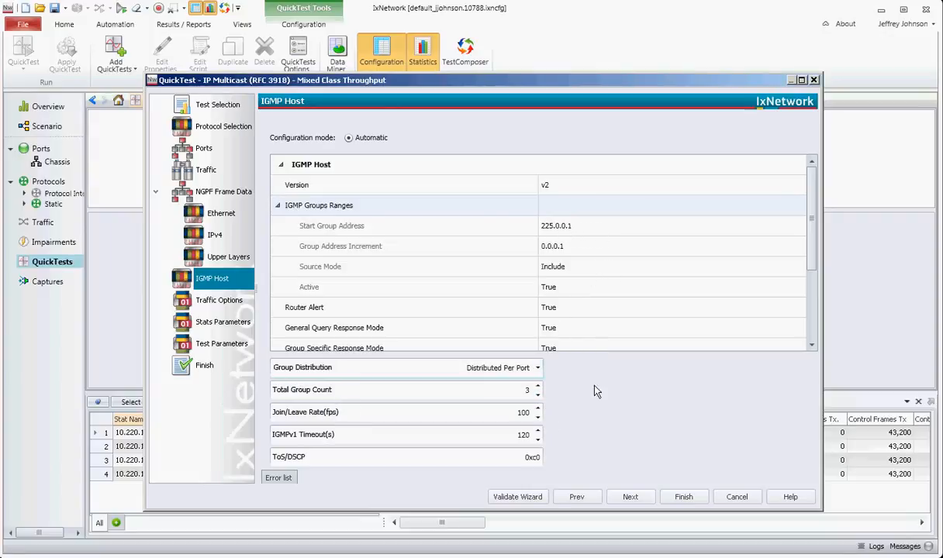
pyautogui.moveTo(524, 396)
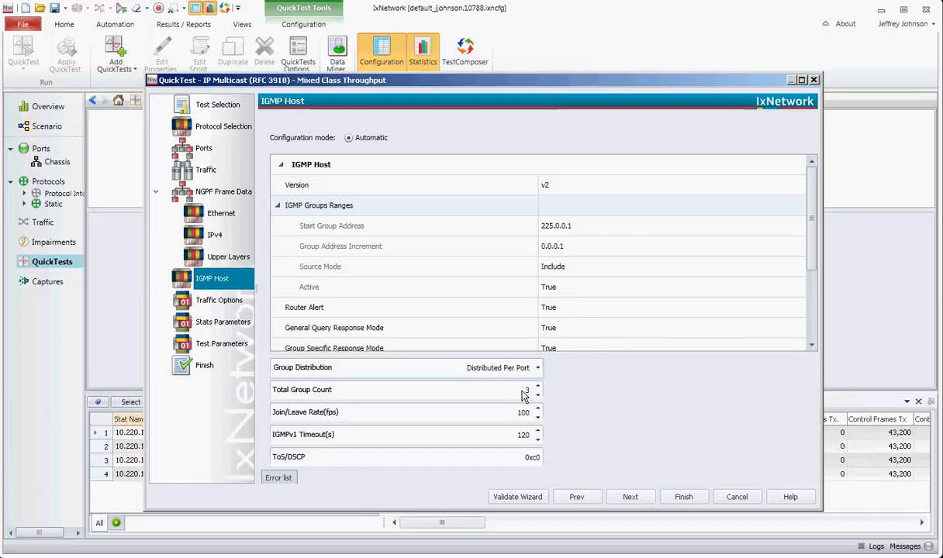
pyautogui.click(538, 384)
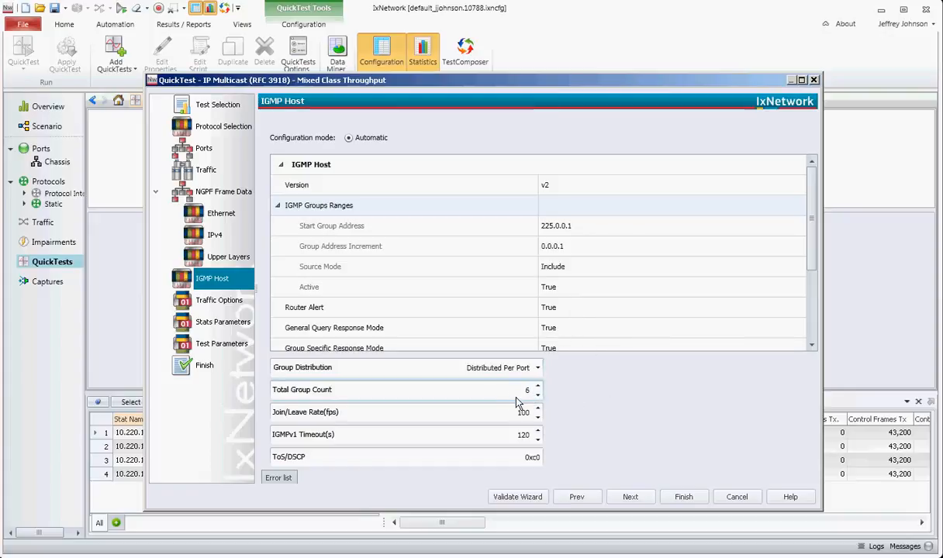
pyautogui.moveTo(583, 375)
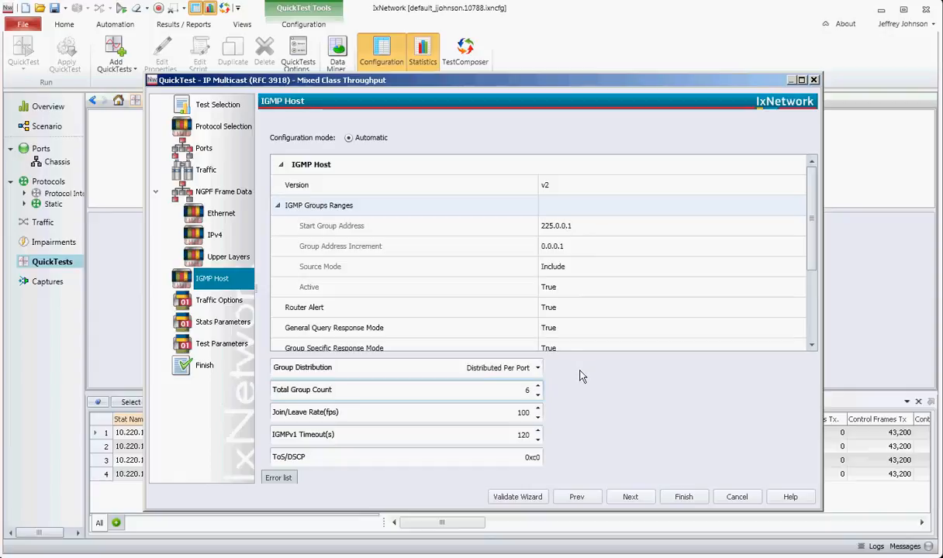
pyautogui.moveTo(585, 400)
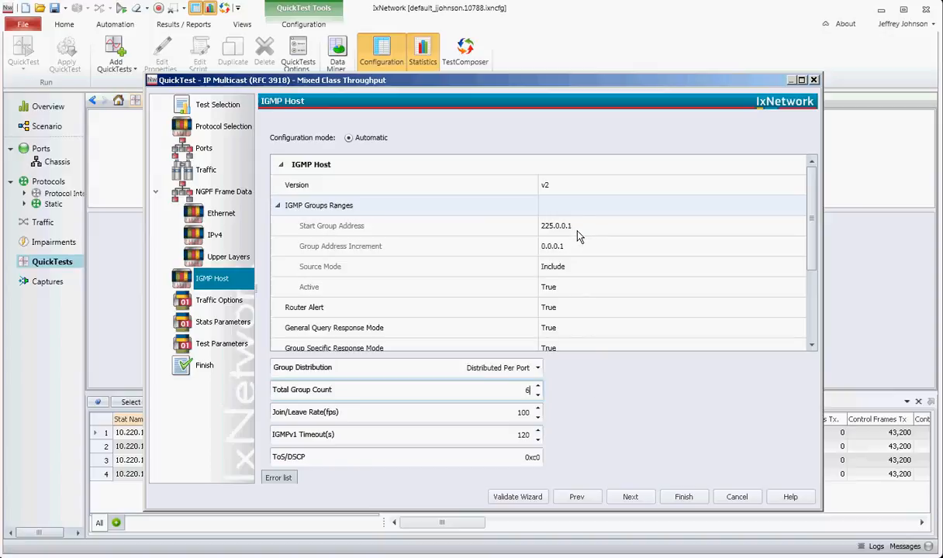
pyautogui.moveTo(574, 231)
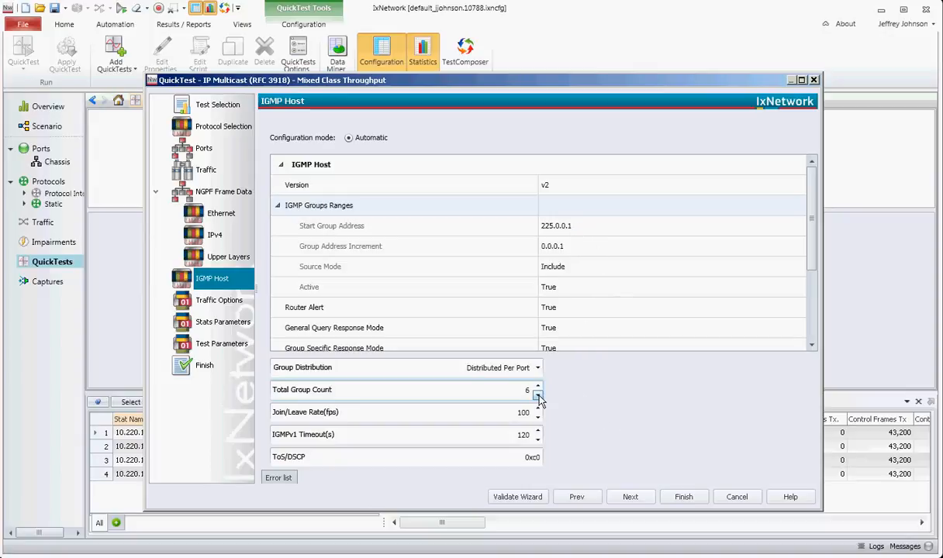
pyautogui.click(535, 396)
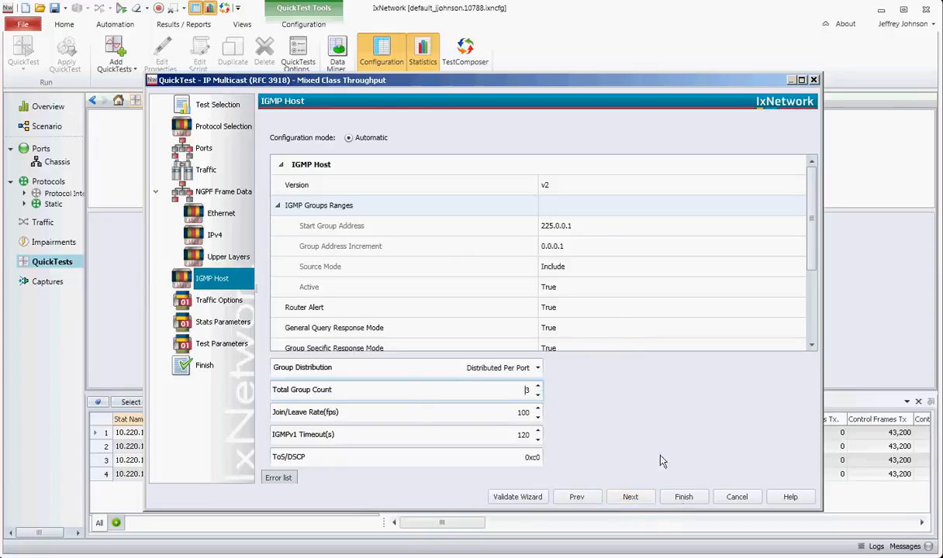
pyautogui.scroll(-3)
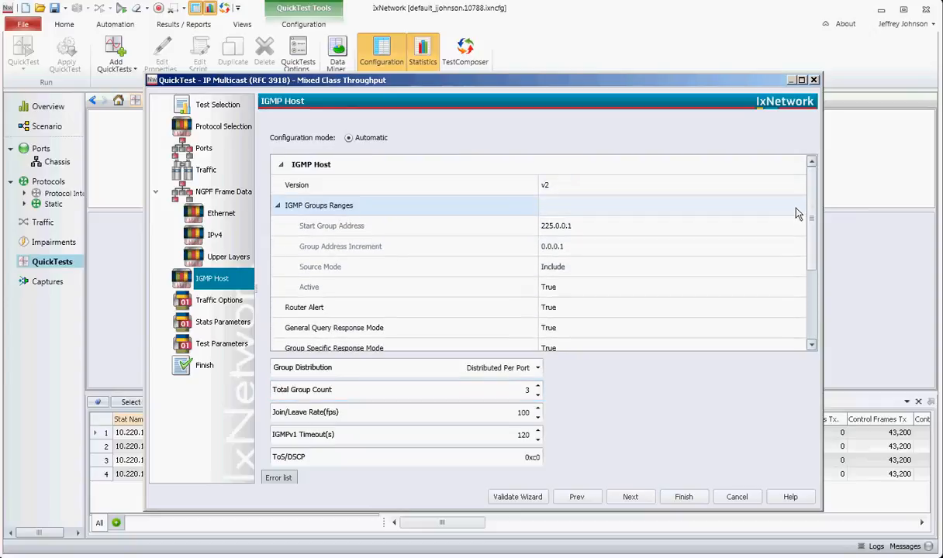
pyautogui.click(630, 497)
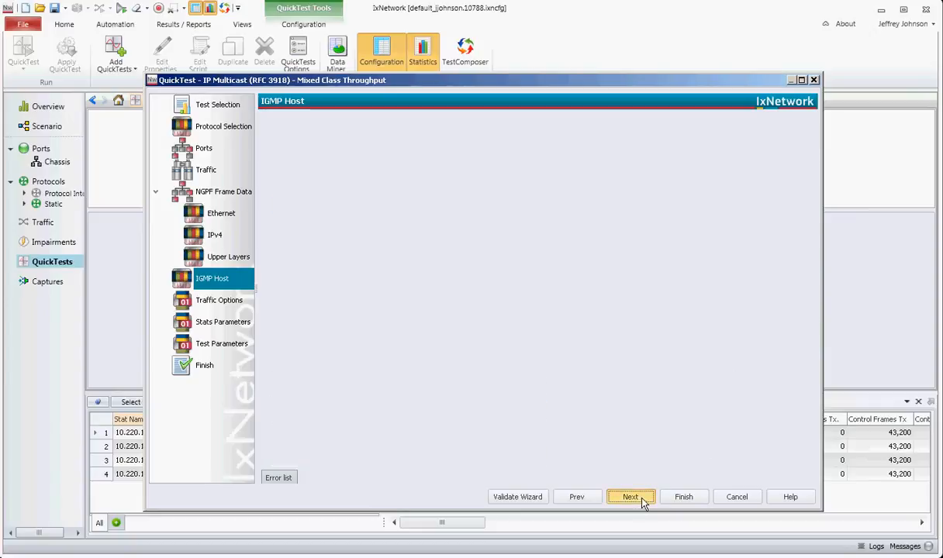
# On Traffic Options set Frame Size Mode to Custom with frame size 1300
pyautogui.click(636, 496)
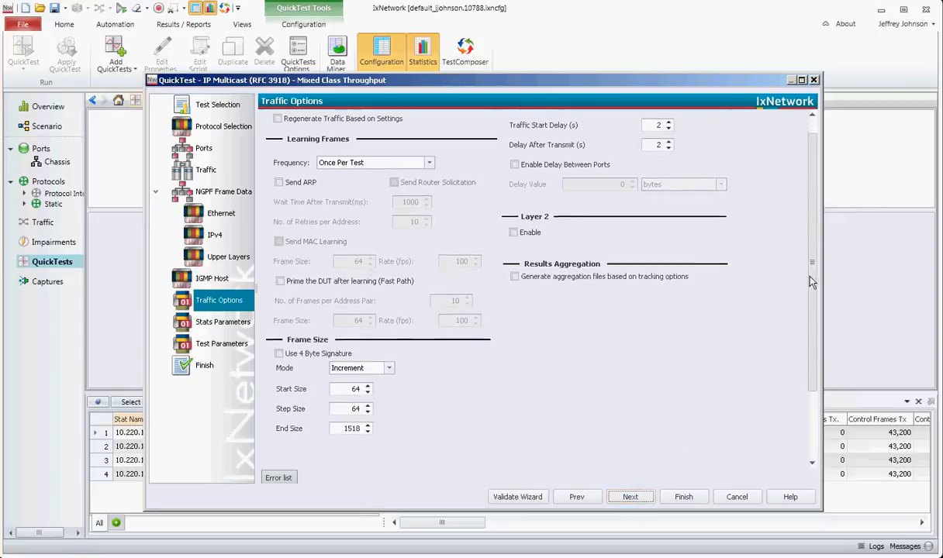
pyautogui.scroll(-3)
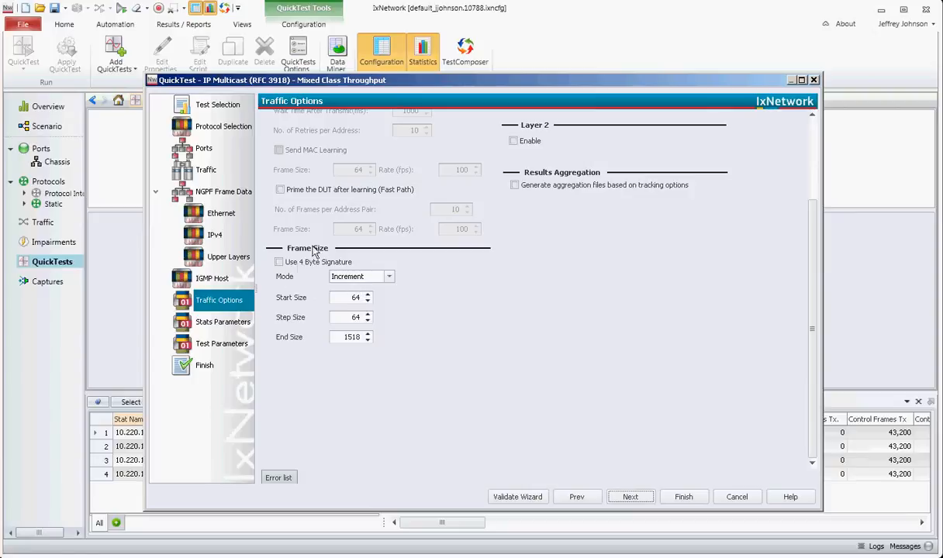
pyautogui.click(388, 276)
pyautogui.write('1300')
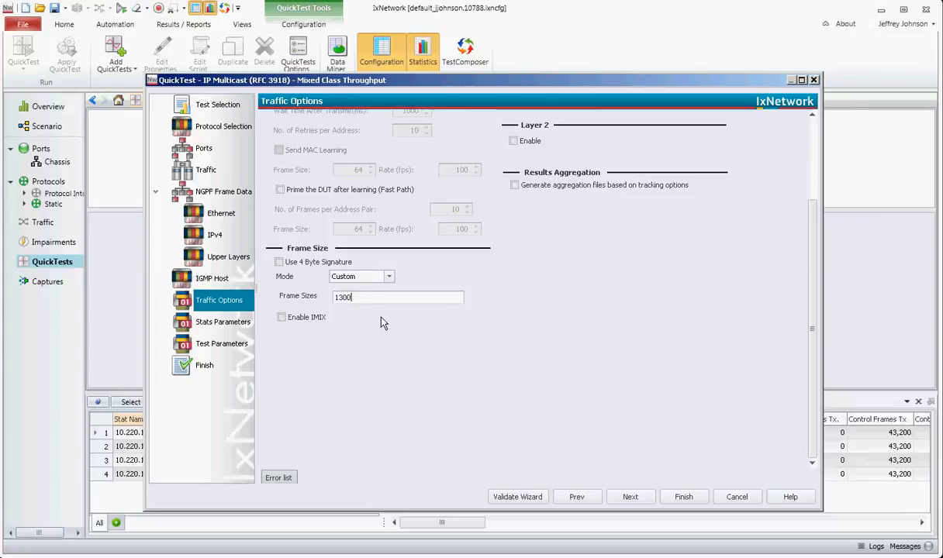
pyautogui.moveTo(630, 496)
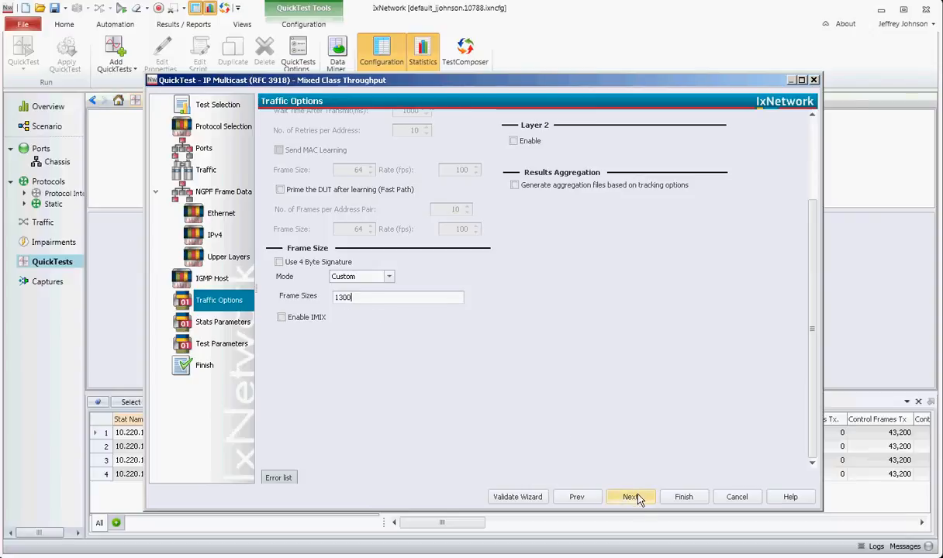
pyautogui.moveTo(406, 321)
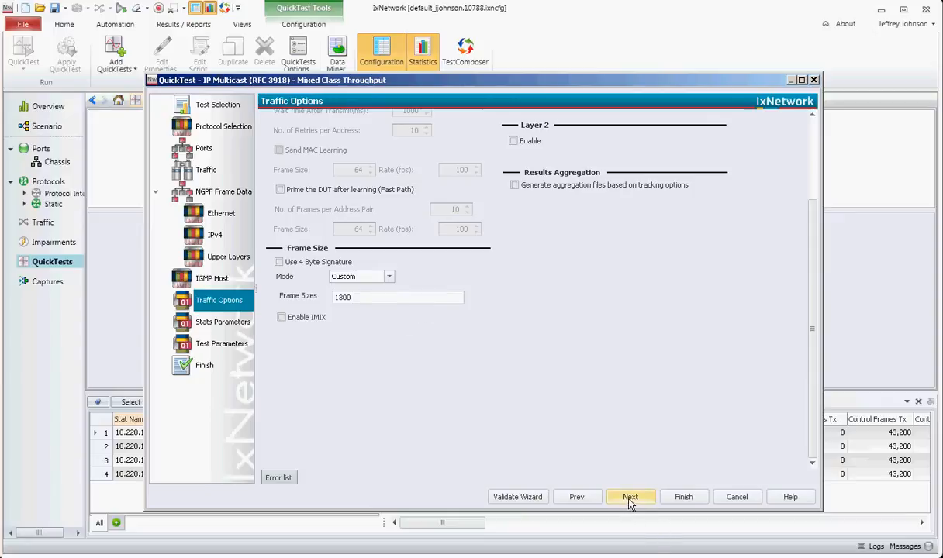
# On Stats Parameters enable Calculate Latency and keep Cut Through mode
pyautogui.click(630, 496)
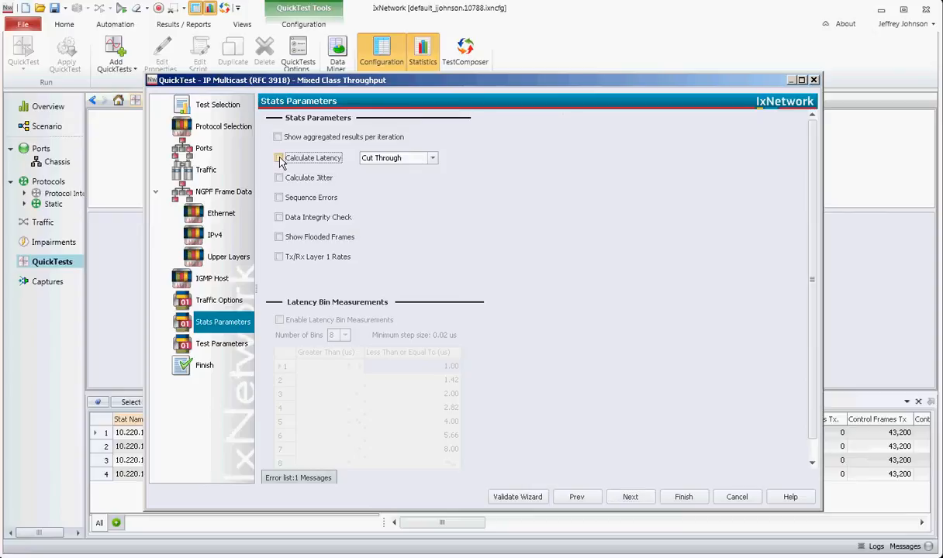
pyautogui.click(279, 158)
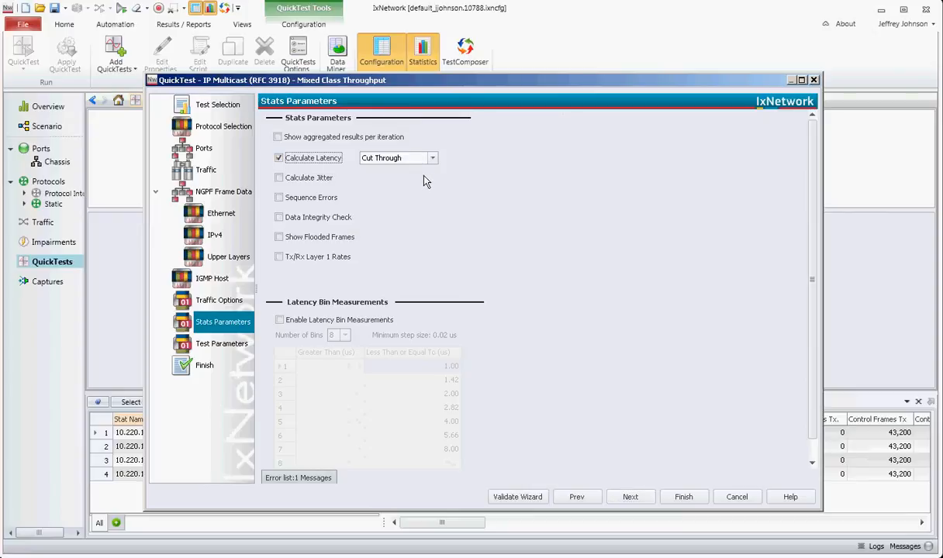
pyautogui.click(431, 158)
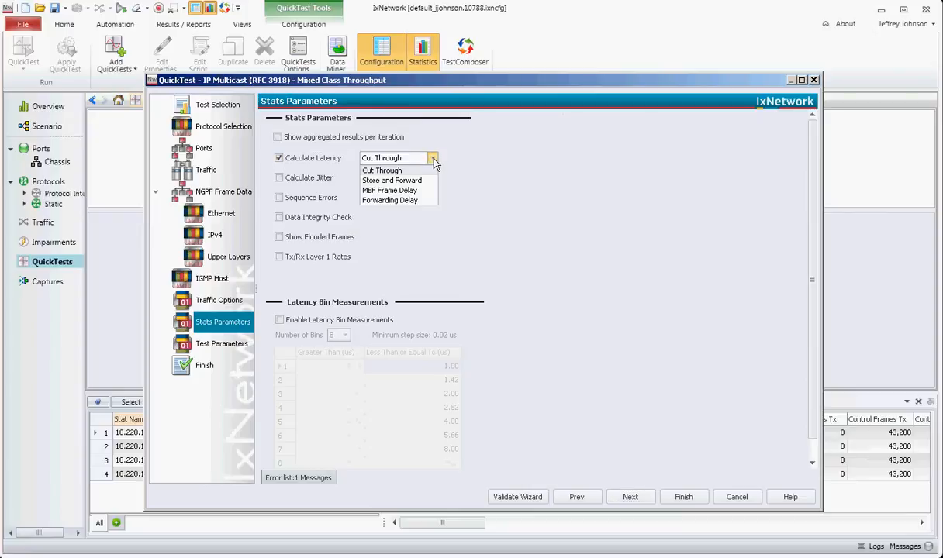
pyautogui.moveTo(391, 189)
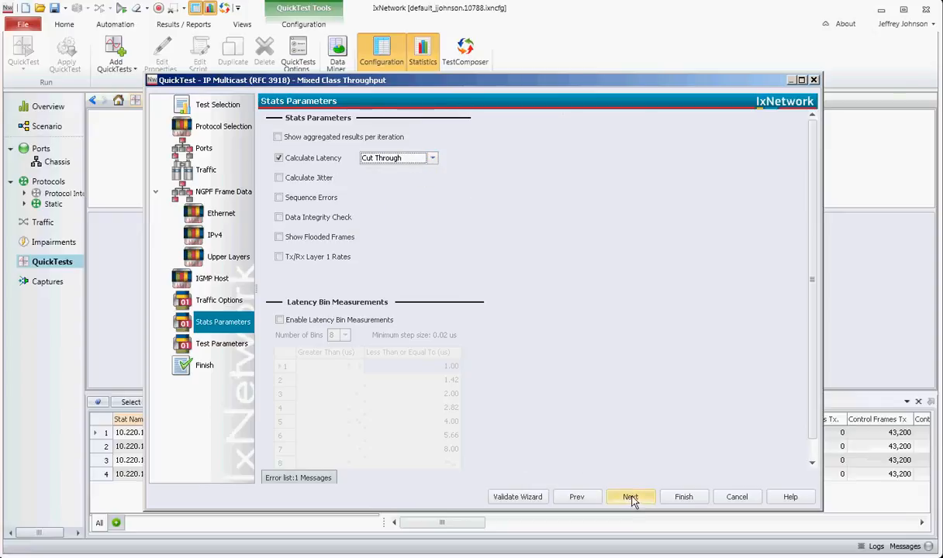
# Set one 20-second trial with Custom load type in Mbits/Second and load rate list 700
pyautogui.click(631, 497)
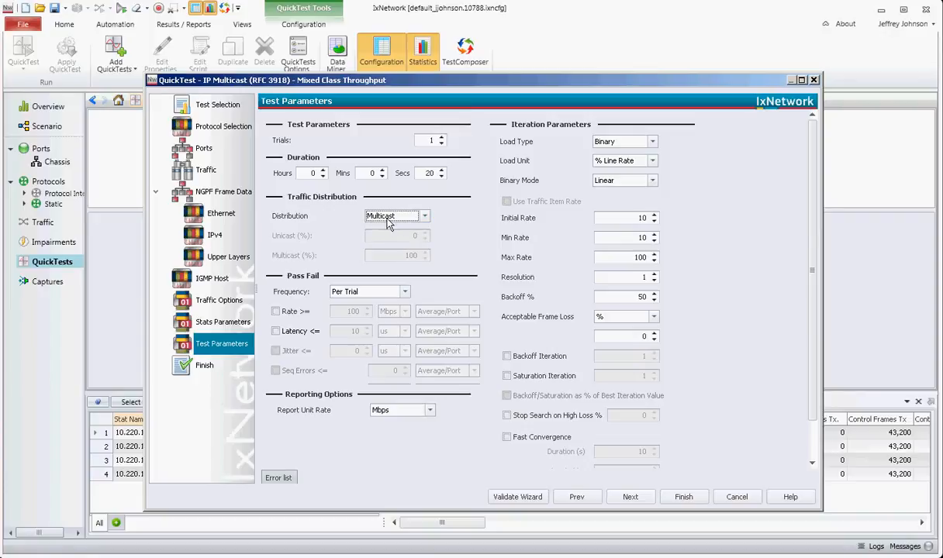
pyautogui.moveTo(447, 450)
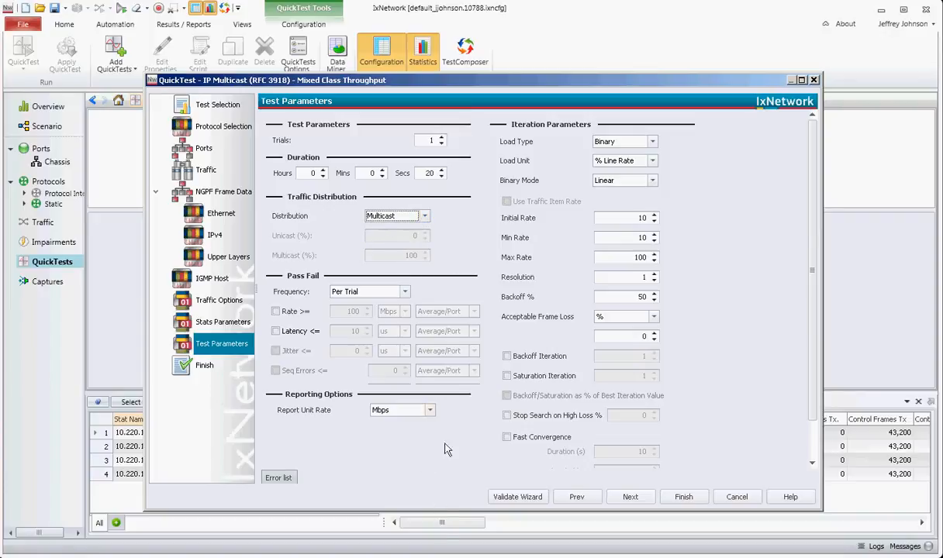
pyautogui.moveTo(608, 135)
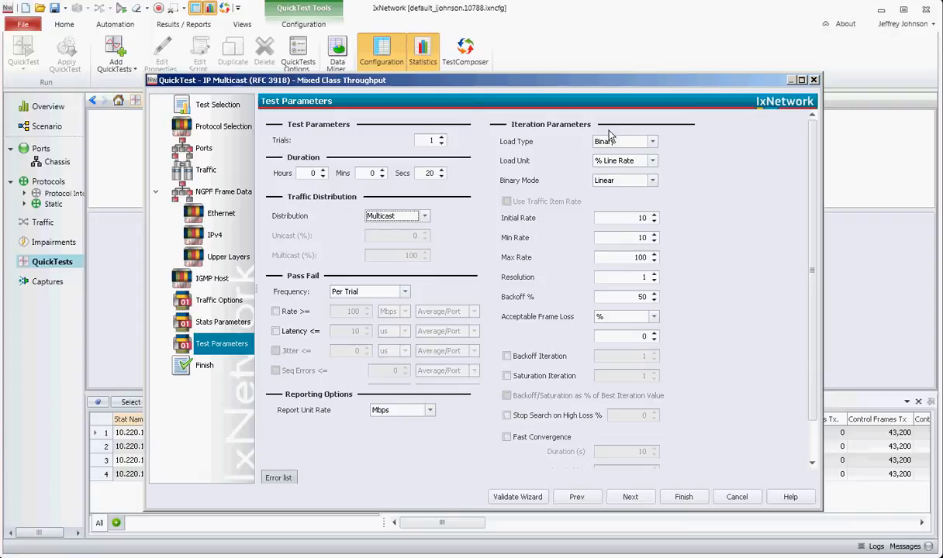
pyautogui.click(651, 141)
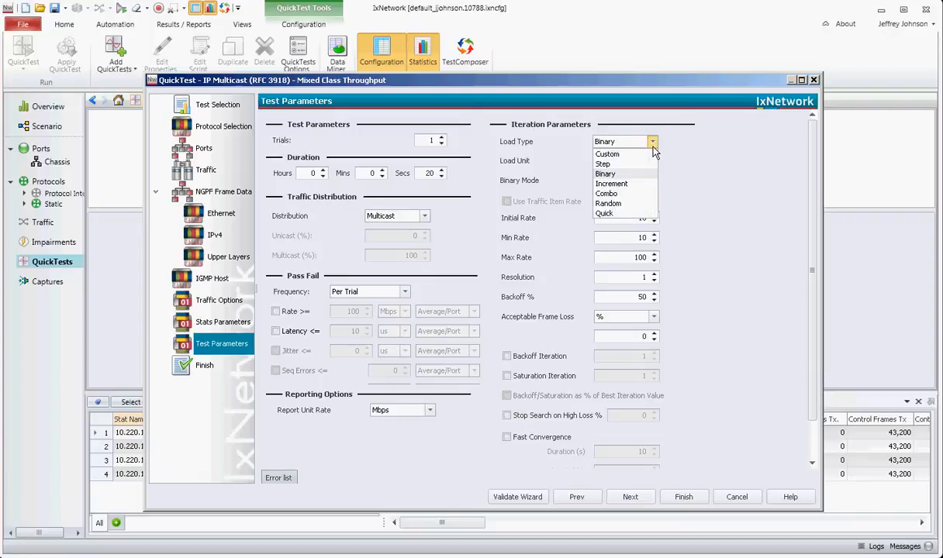
pyautogui.click(608, 154)
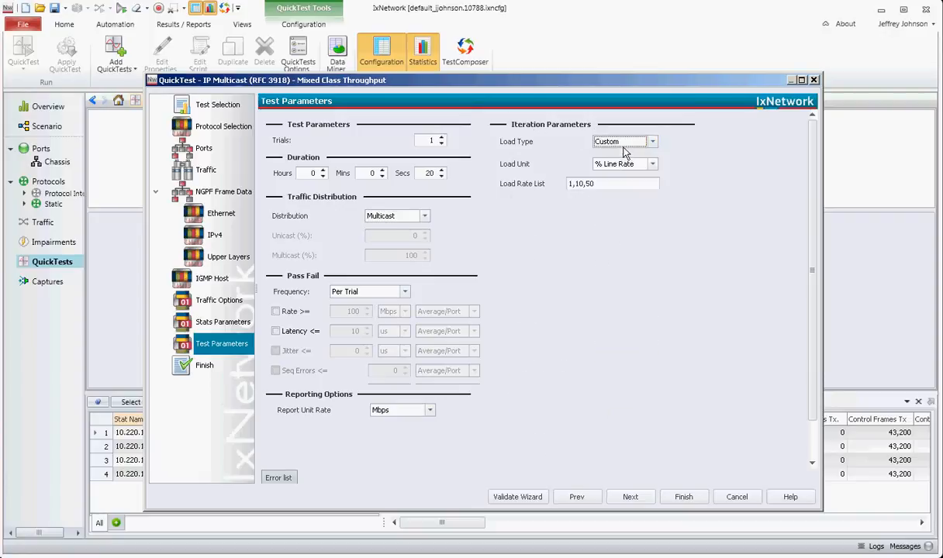
pyautogui.click(651, 165)
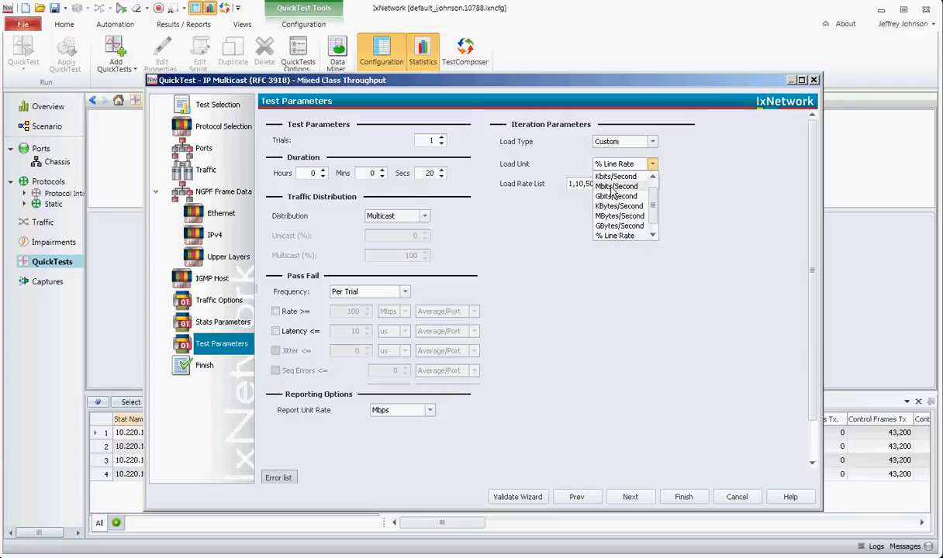
pyautogui.click(617, 186)
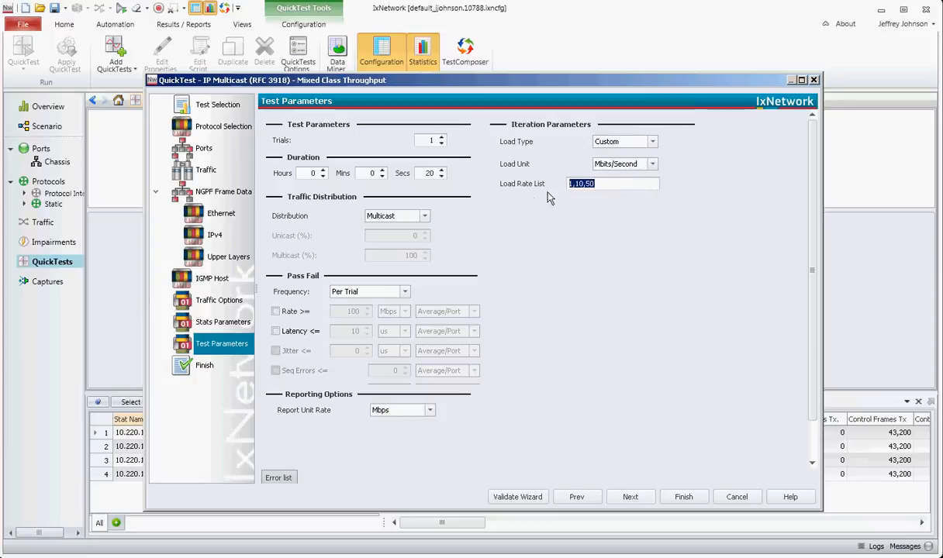
pyautogui.write('700')
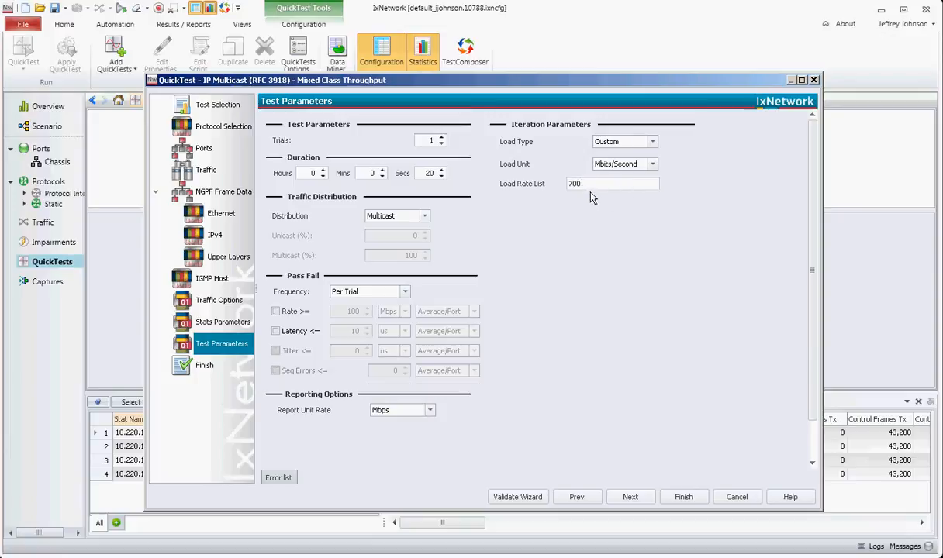
pyautogui.moveTo(602, 205)
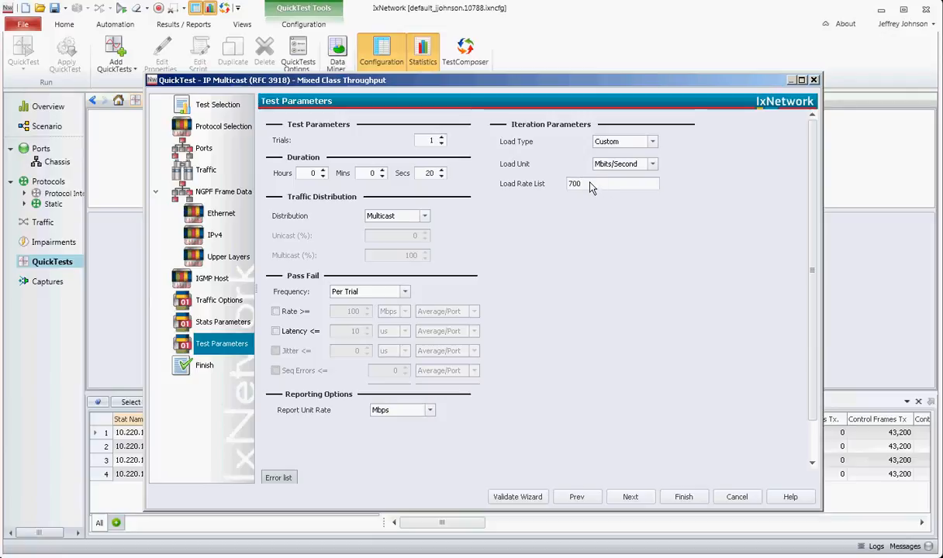
pyautogui.moveTo(588, 193)
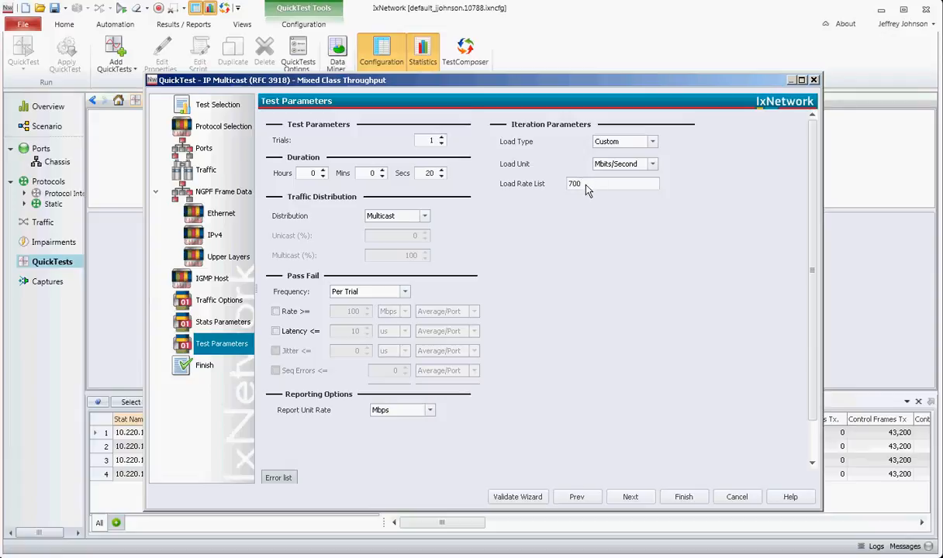
pyautogui.click(613, 183)
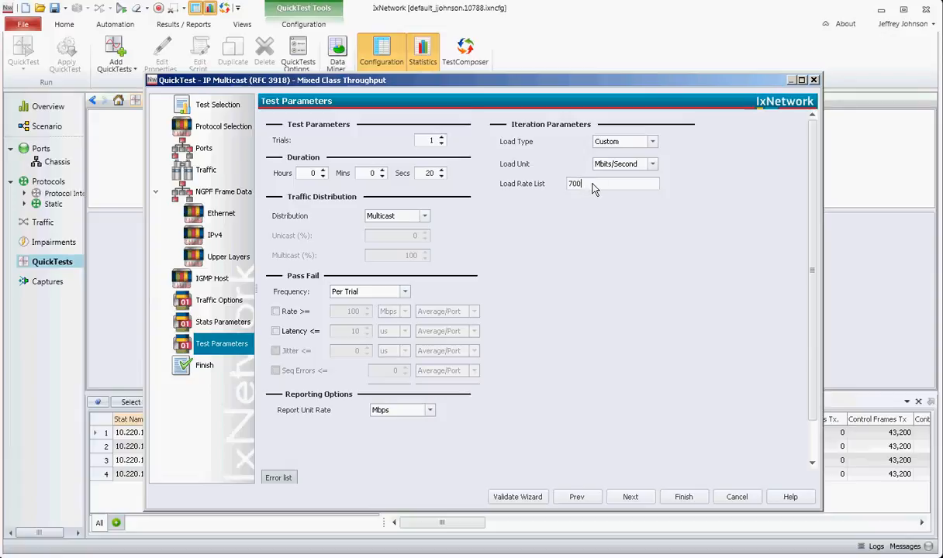
pyautogui.moveTo(588, 185)
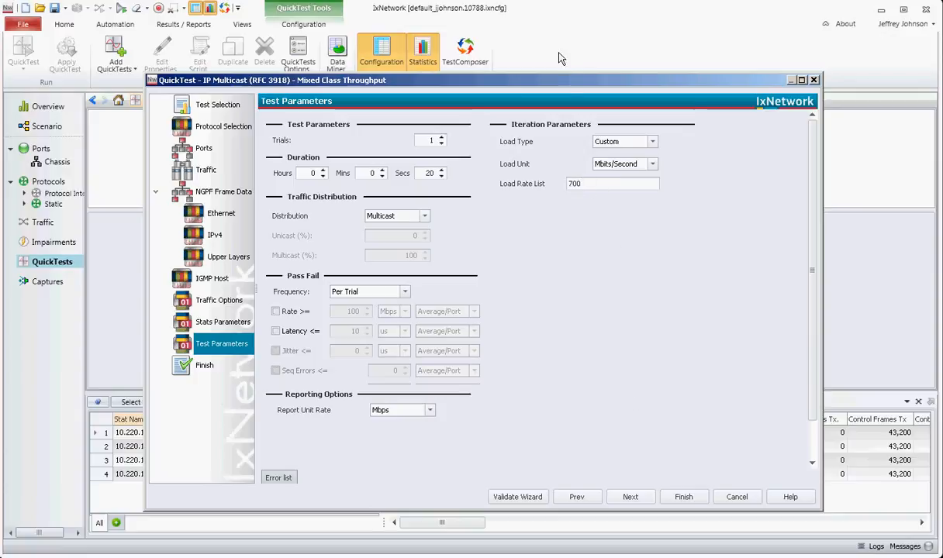
pyautogui.click(611, 183)
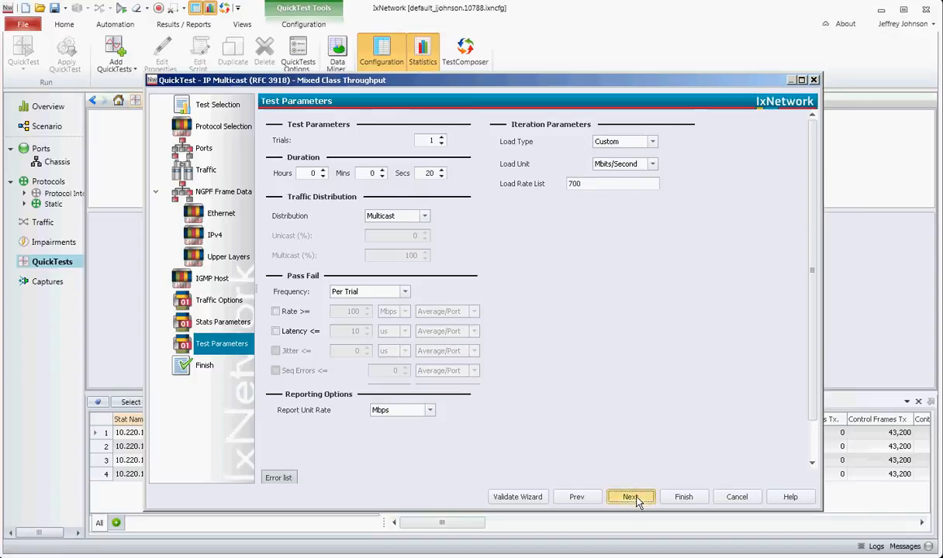
# Finish the wizard keeping the name QuickTest1, then reveal the generated traffic items under Traffic
pyautogui.click(631, 496)
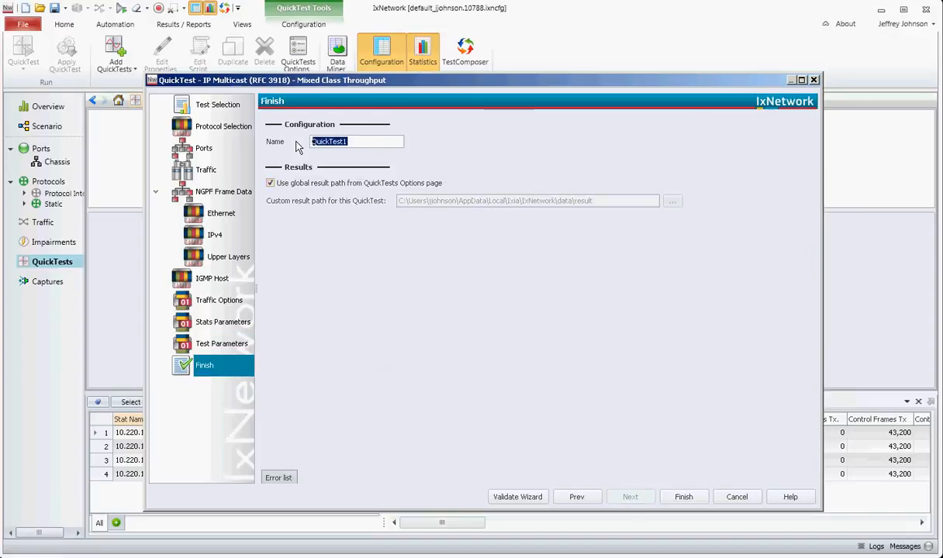
pyautogui.click(685, 497)
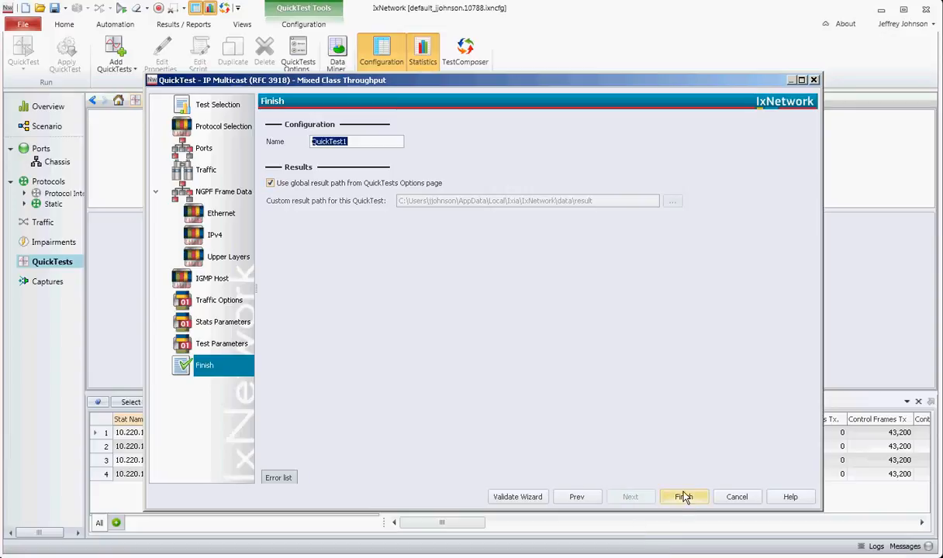
pyautogui.click(685, 496)
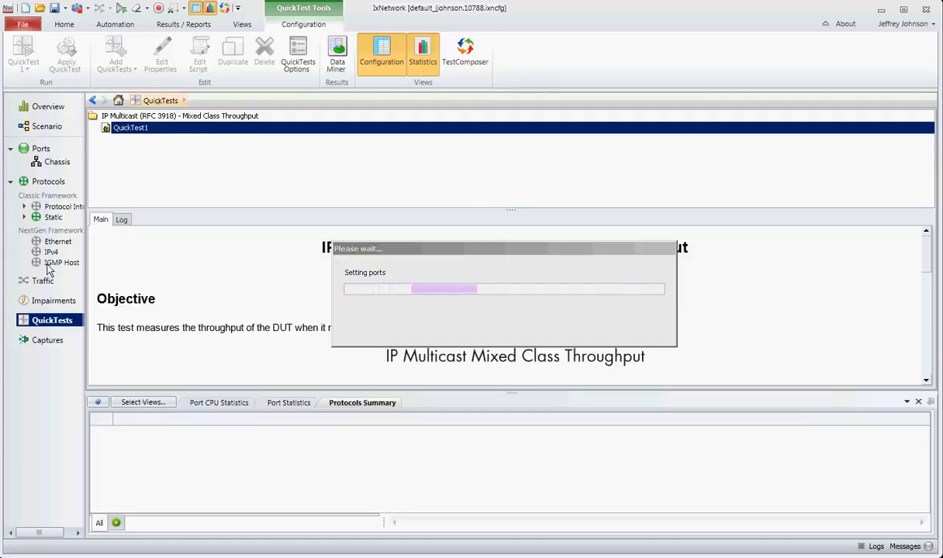
pyautogui.moveTo(64, 278)
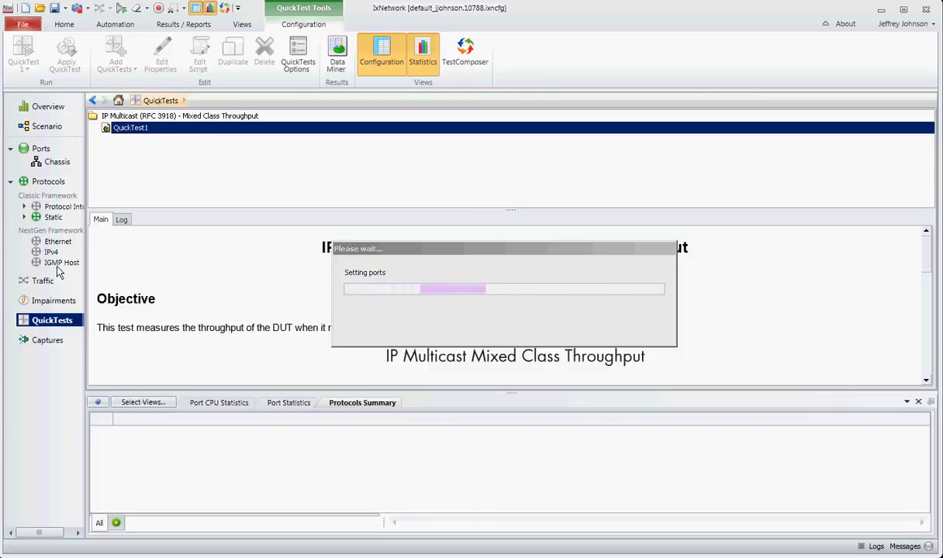
pyautogui.moveTo(44, 290)
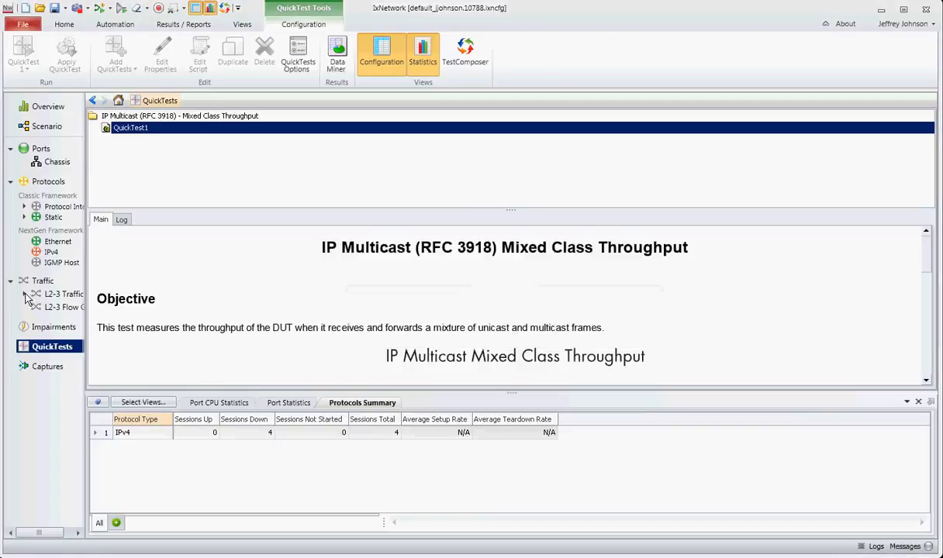
pyautogui.click(469, 50)
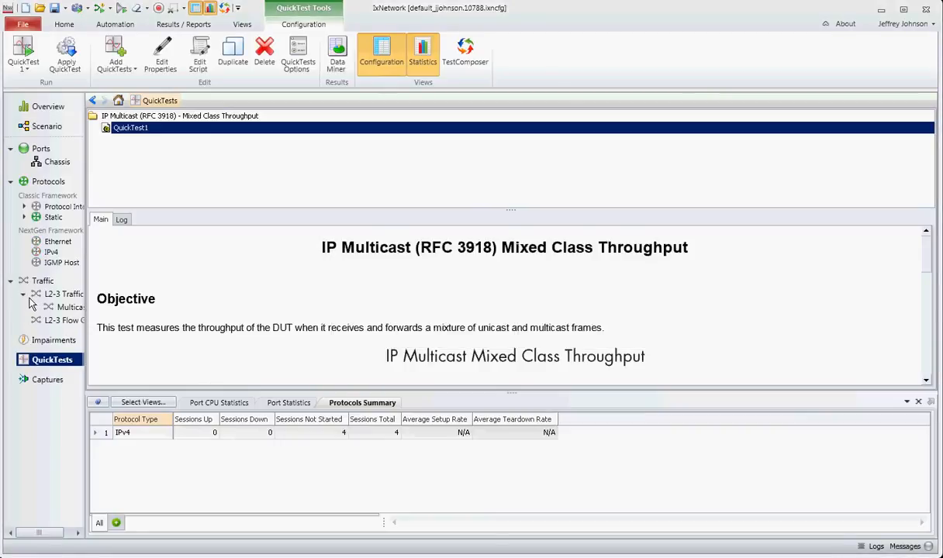
pyautogui.moveTo(68, 307)
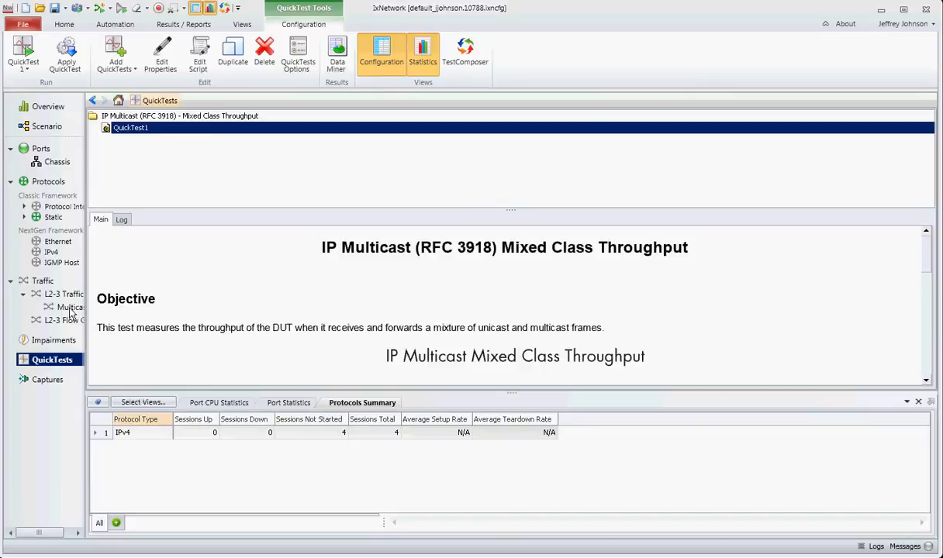
pyautogui.moveTo(47, 279)
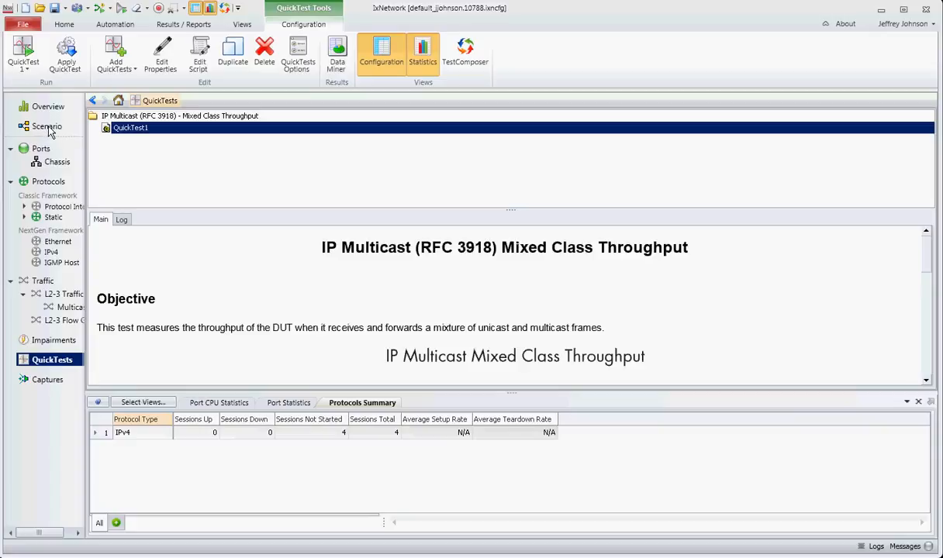
# In the scenario topology, inspect IPv4 1, IPv4 2 and IGMP Host 1 details of the Tx and Rx groups
pyautogui.click(47, 126)
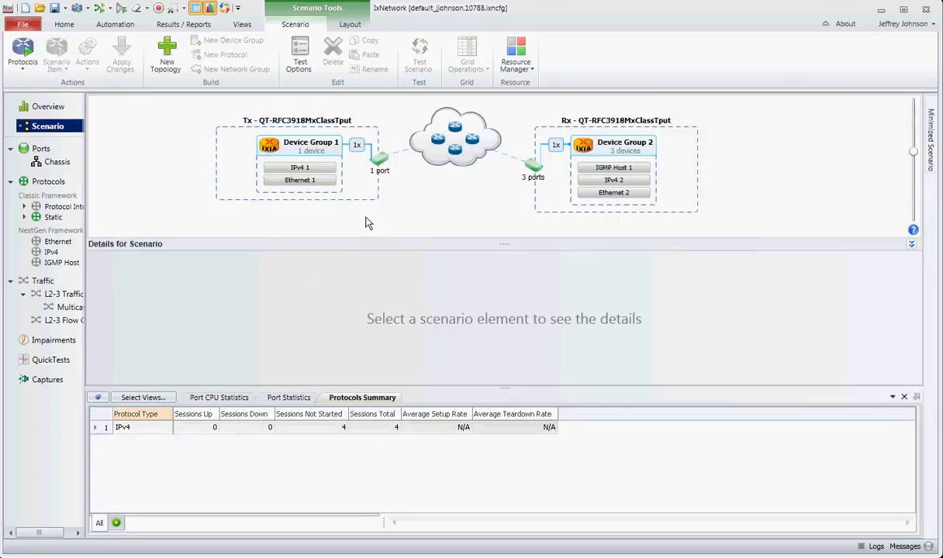
pyautogui.moveTo(338, 168)
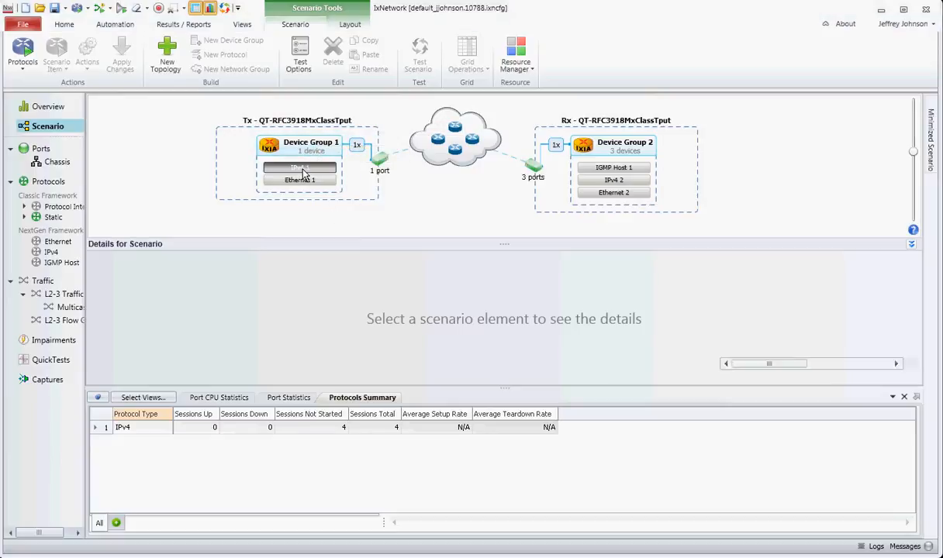
pyautogui.click(299, 168)
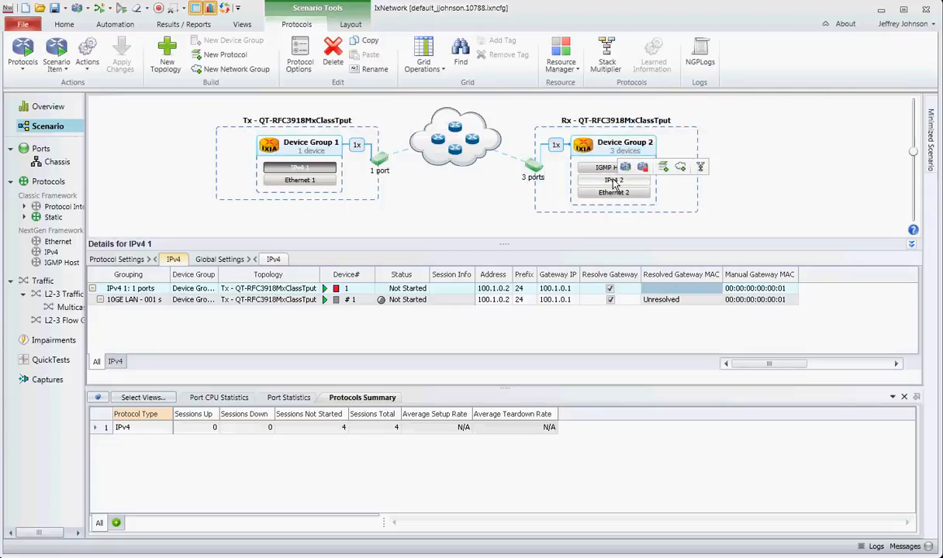
pyautogui.click(614, 180)
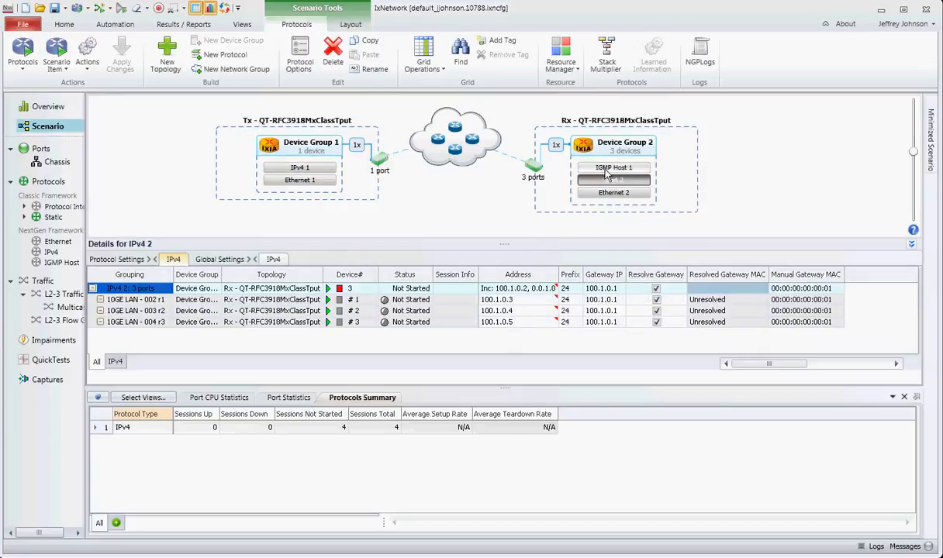
pyautogui.click(613, 168)
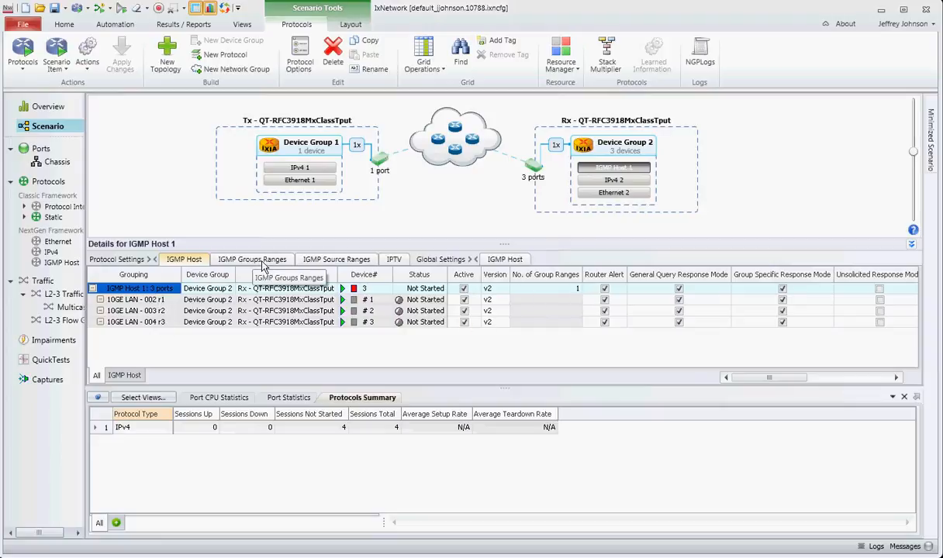
# Show IGMP Host 1's group ranges with start addresses 225.0.0.1 to 225.0.0.3
pyautogui.click(251, 259)
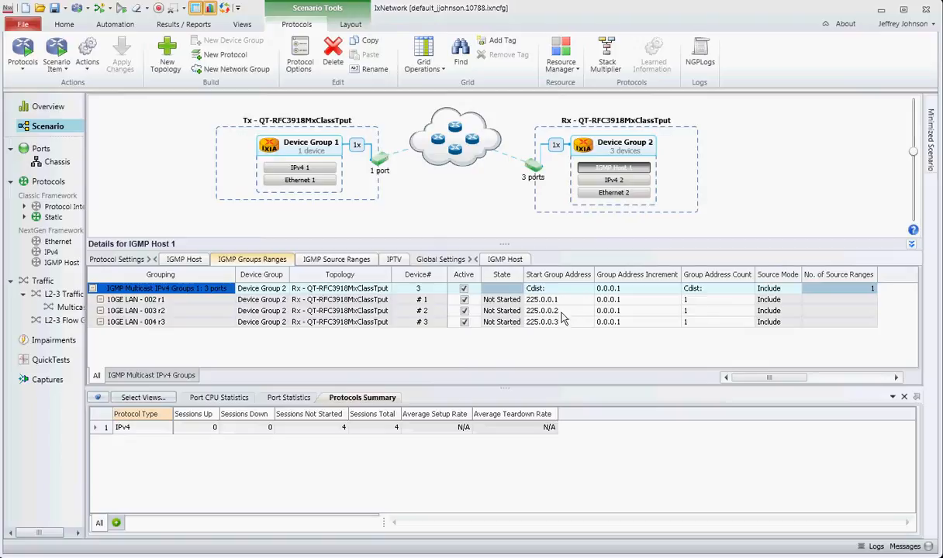
pyautogui.moveTo(562, 328)
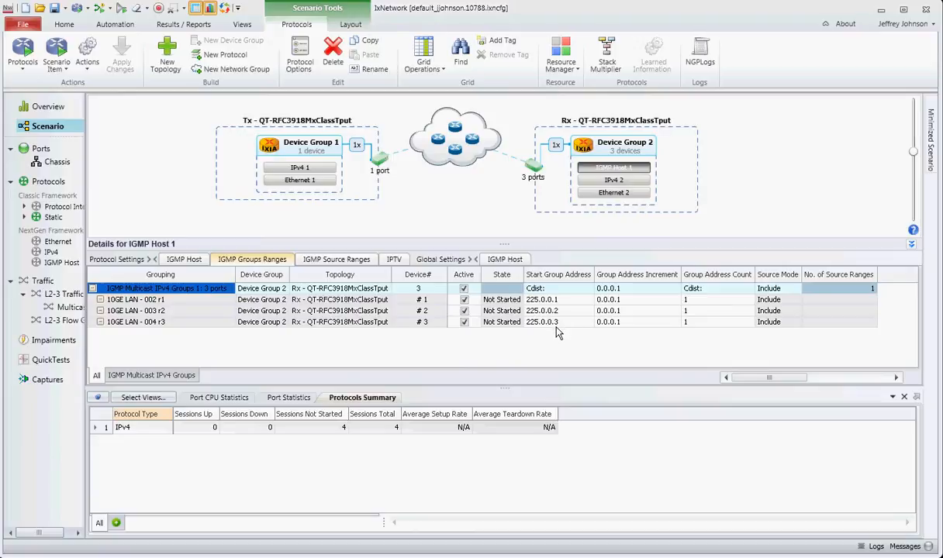
pyautogui.moveTo(564, 332)
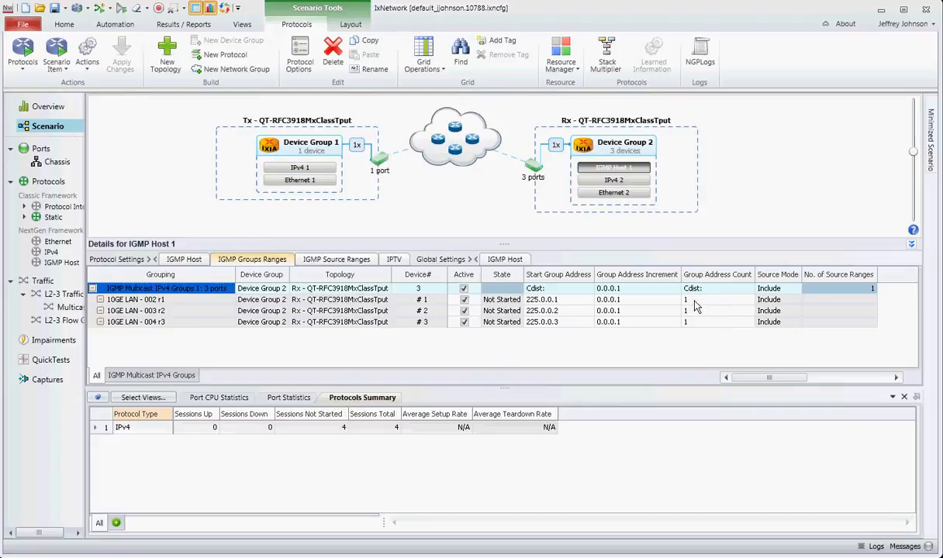
pyautogui.moveTo(689, 315)
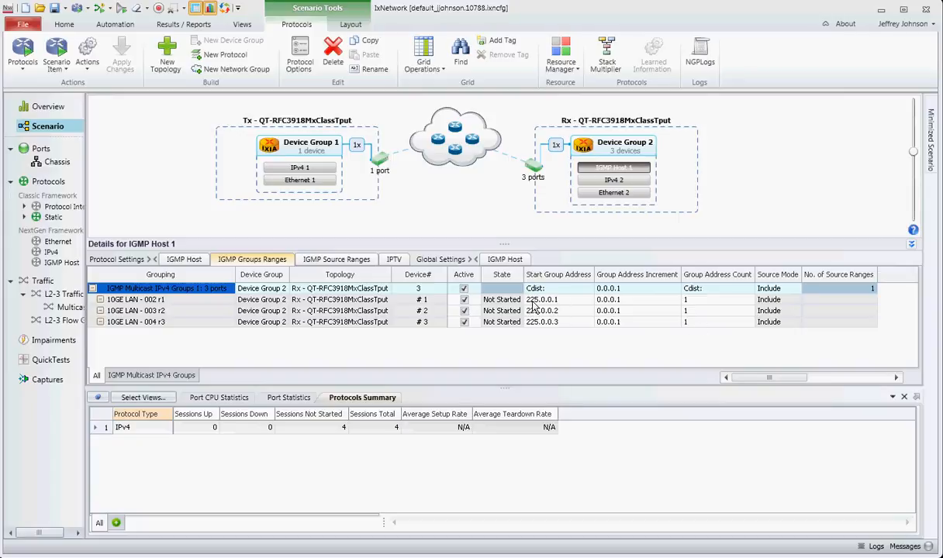
pyautogui.moveTo(558, 304)
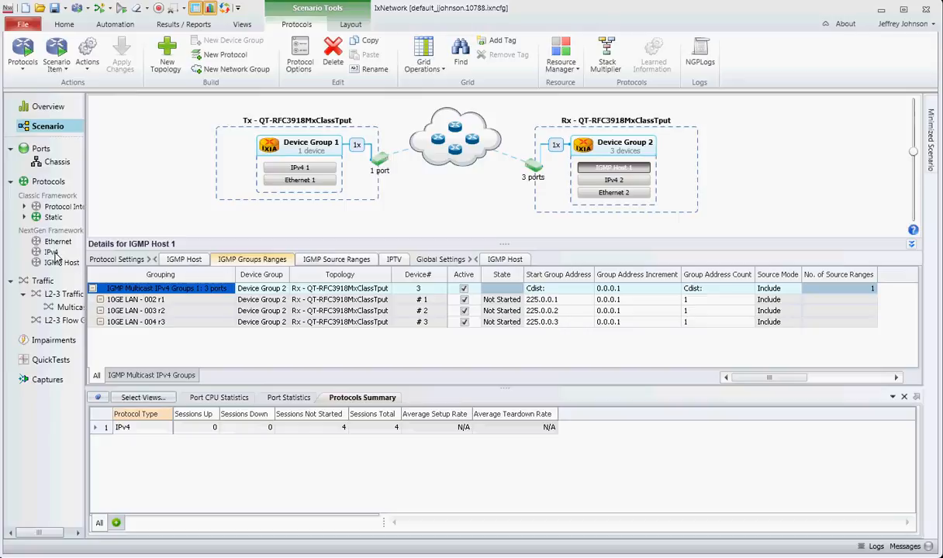
# Show the Protocols IPv4 grid listing 100.1.0.2–100.1.0.5 with gateway 100.1.0.1 and select the Rx row
pyautogui.click(51, 251)
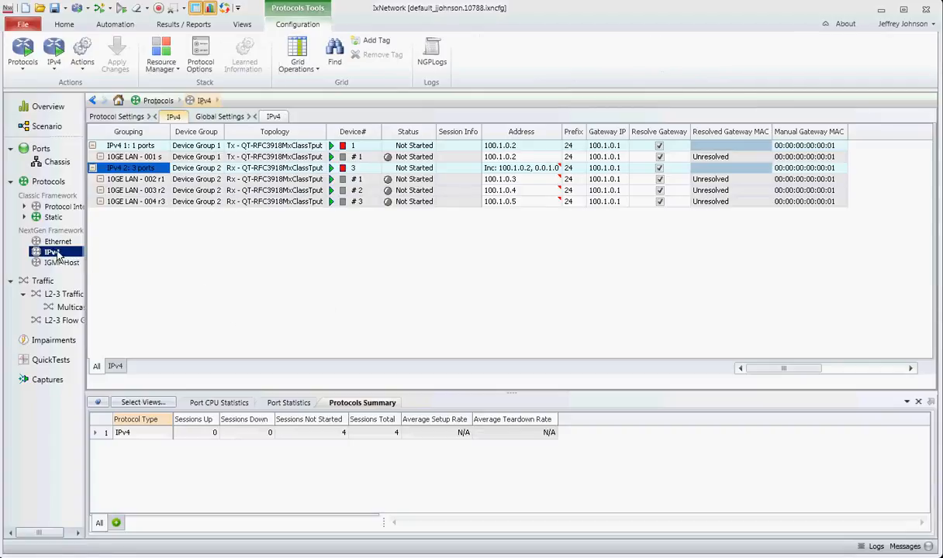
pyautogui.click(659, 146)
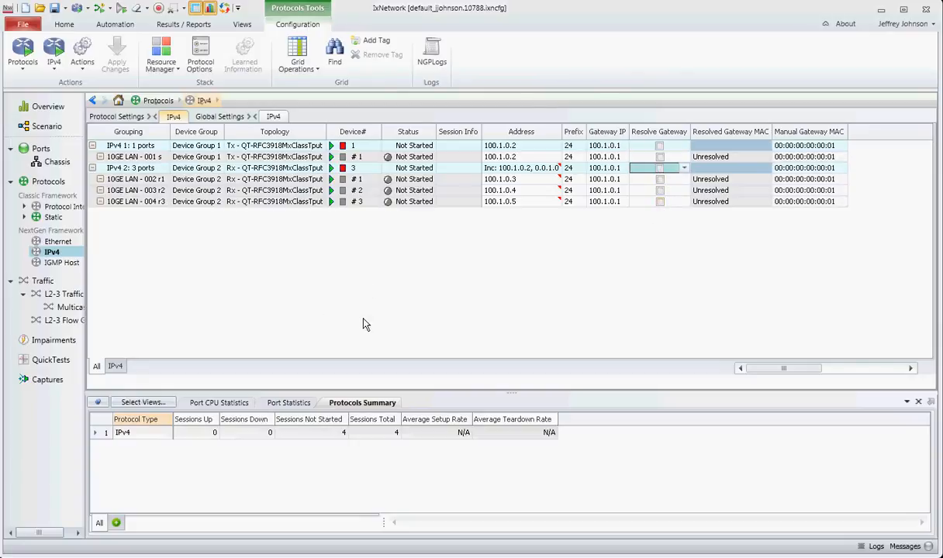
pyautogui.moveTo(447, 273)
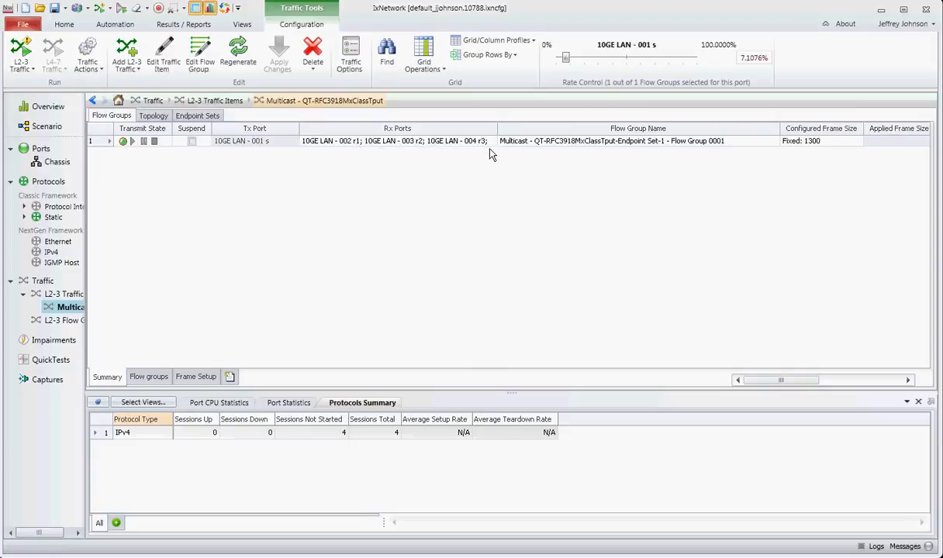
pyautogui.moveTo(490, 170)
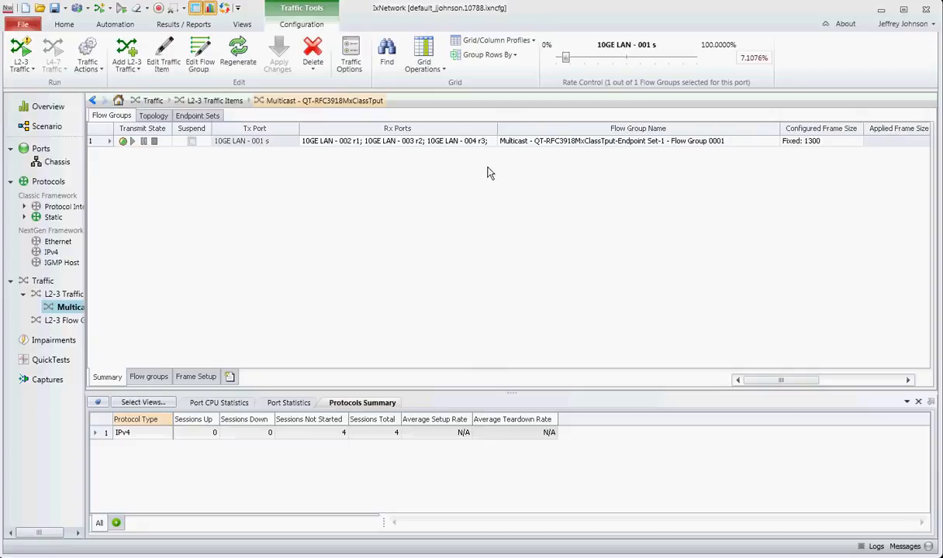
pyautogui.moveTo(335, 217)
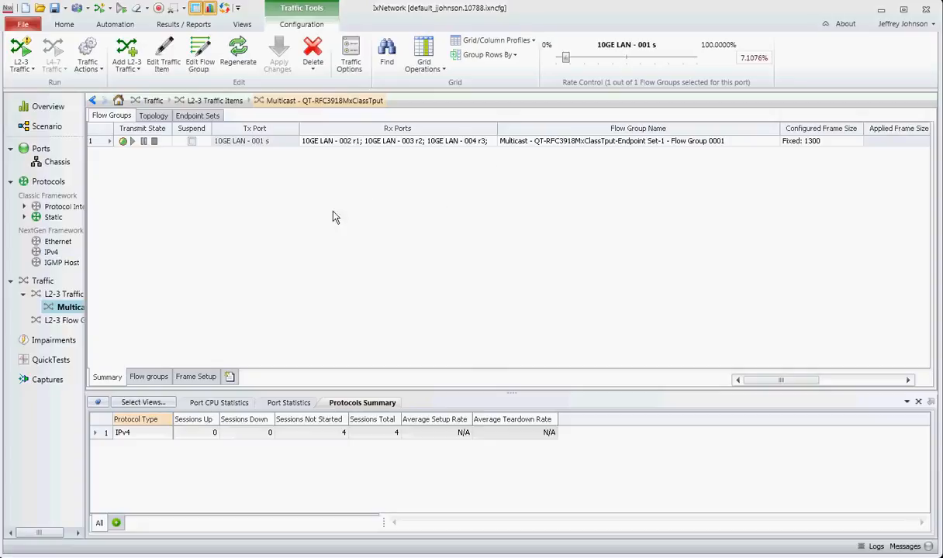
pyautogui.moveTo(172, 282)
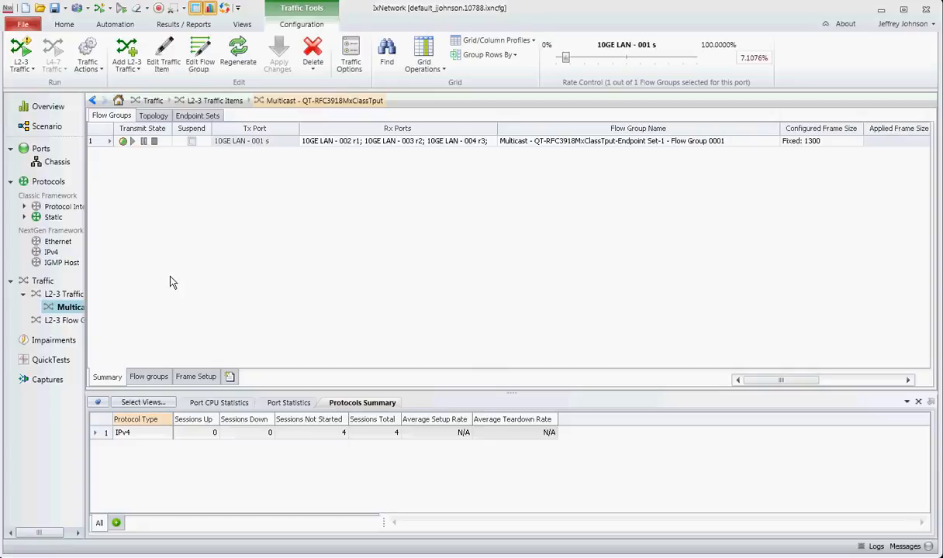
pyautogui.moveTo(121, 292)
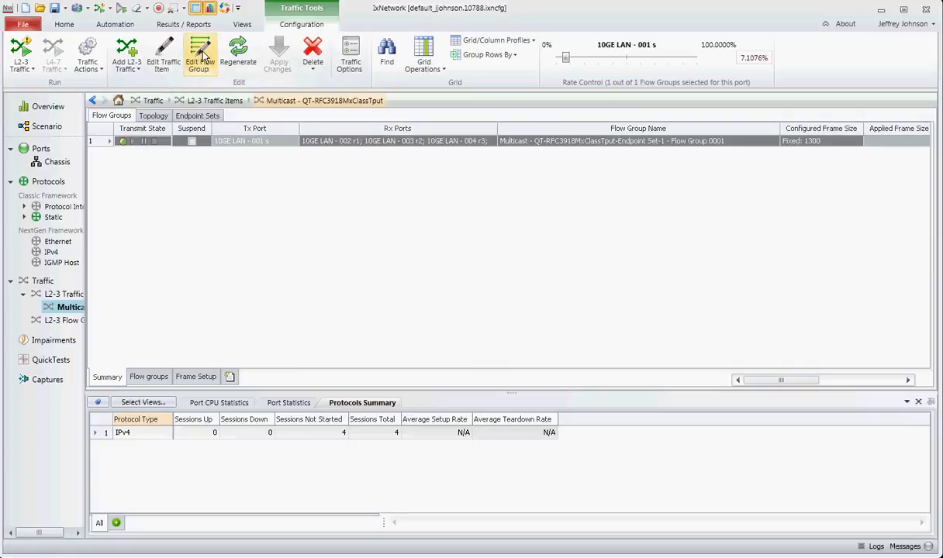
pyautogui.click(198, 50)
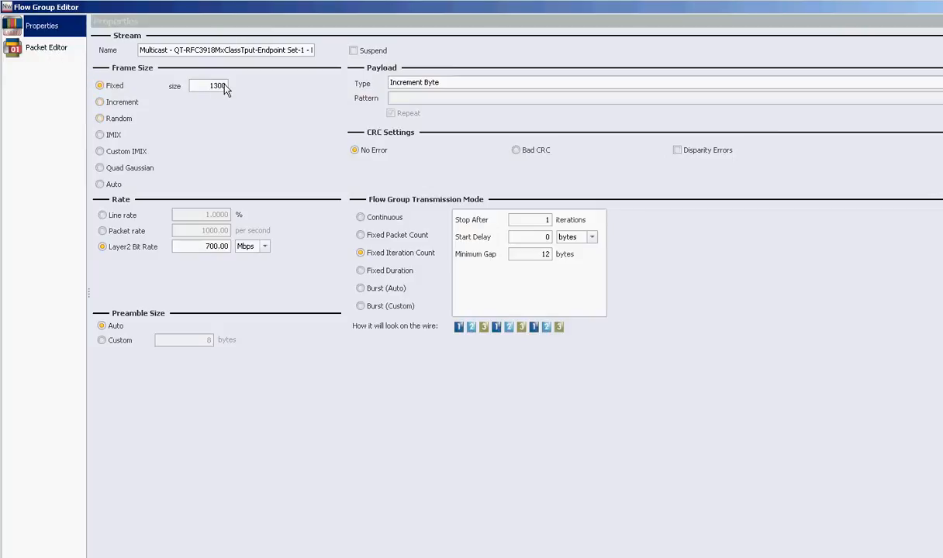
pyautogui.moveTo(242, 255)
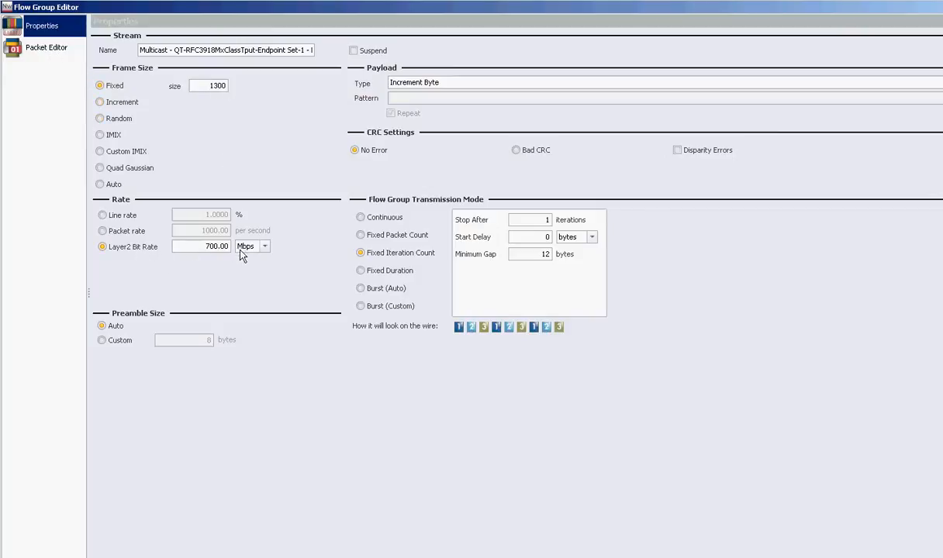
pyautogui.click(44, 48)
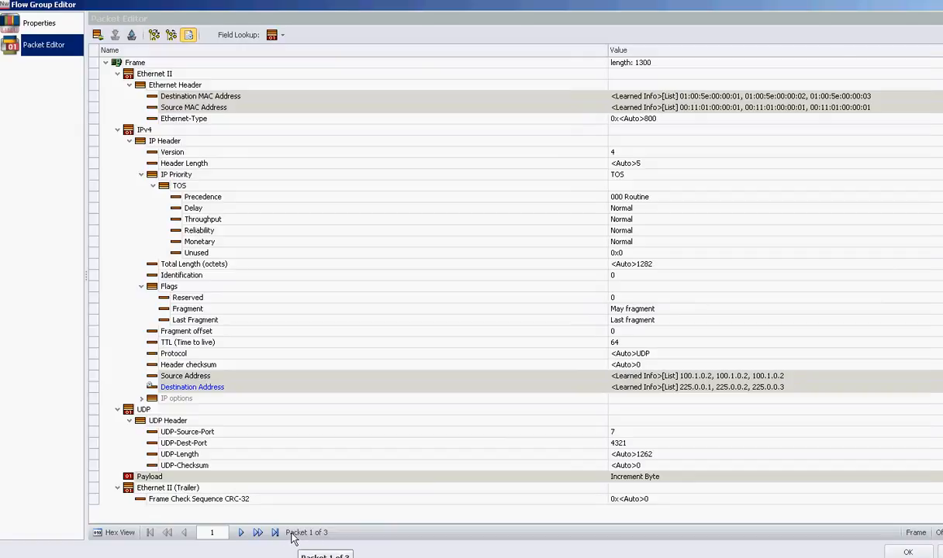
pyautogui.moveTo(680, 388)
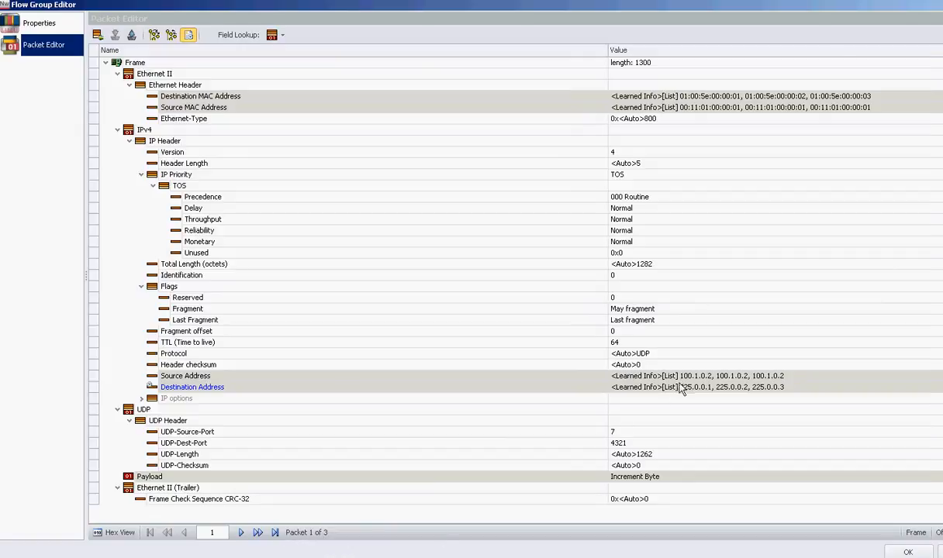
pyautogui.moveTo(751, 403)
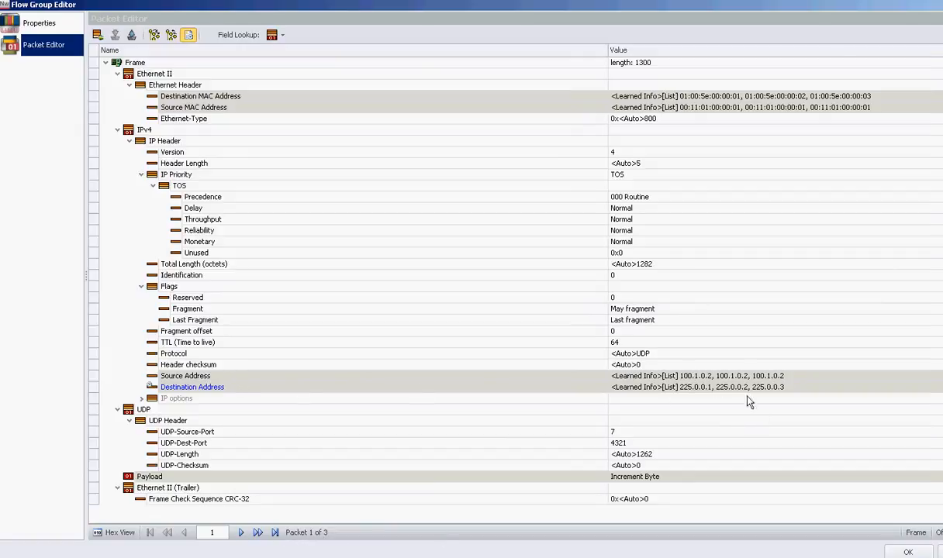
pyautogui.moveTo(717, 397)
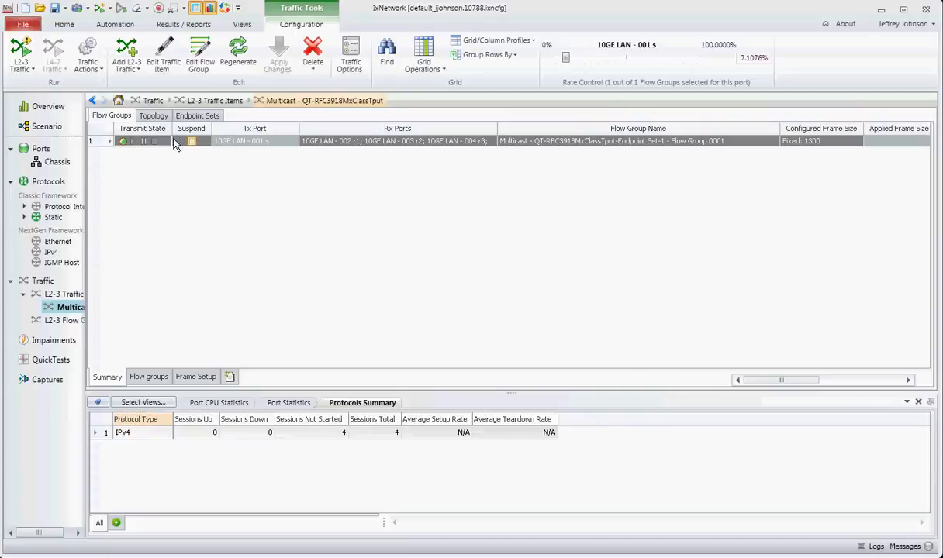
# Start the QuickTest1 multicast throughput run
pyautogui.click(51, 360)
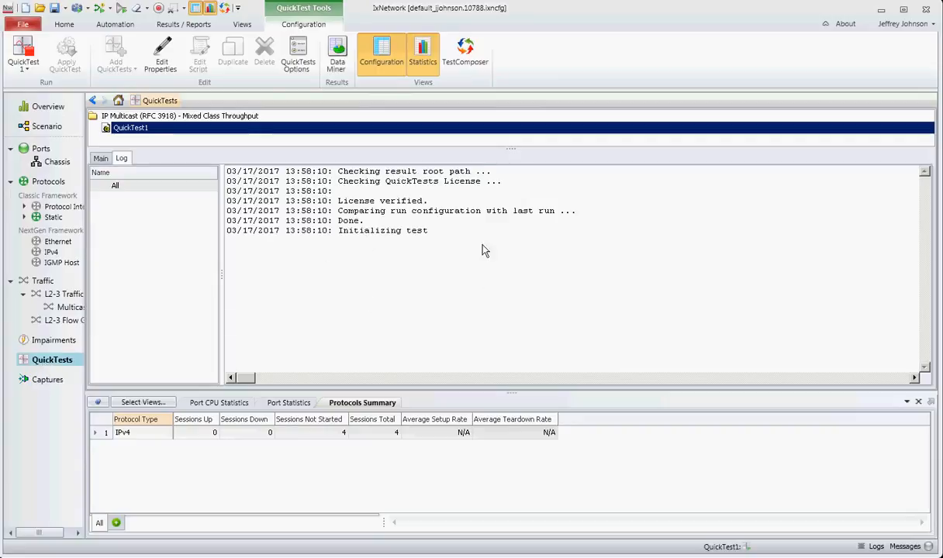
pyautogui.moveTo(411, 200)
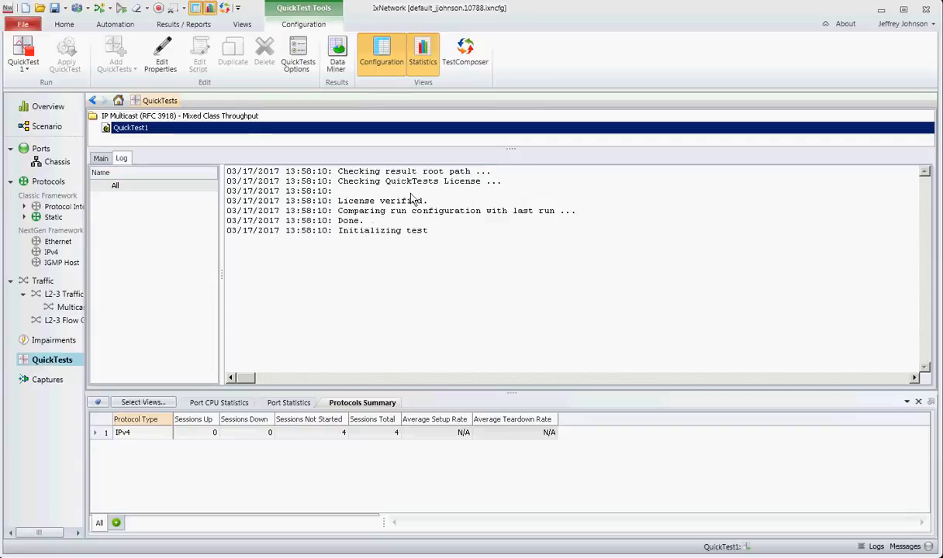
pyautogui.moveTo(453, 301)
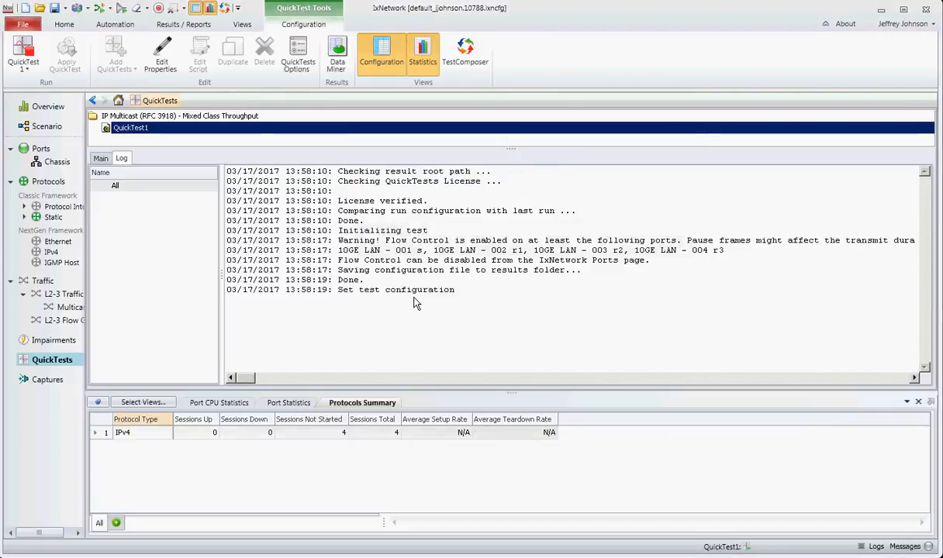
pyautogui.moveTo(424, 314)
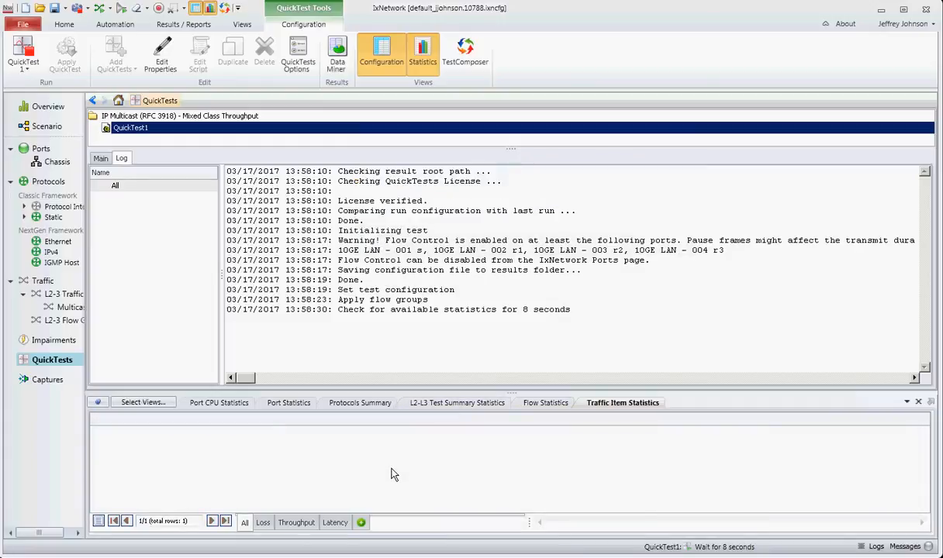
pyautogui.moveTo(396, 462)
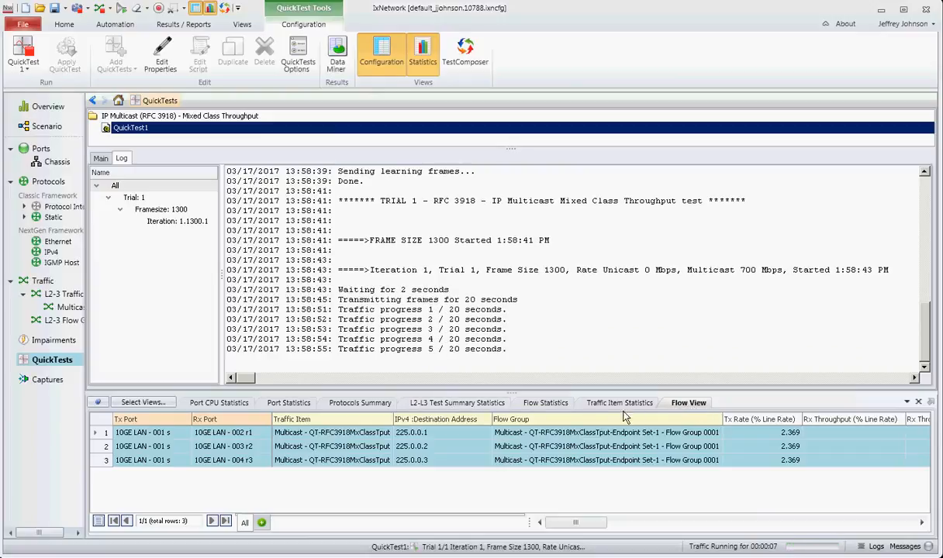
# Show Flow Statistics with per-flow transmit, receive and loss counts as the test completes
pyautogui.click(546, 403)
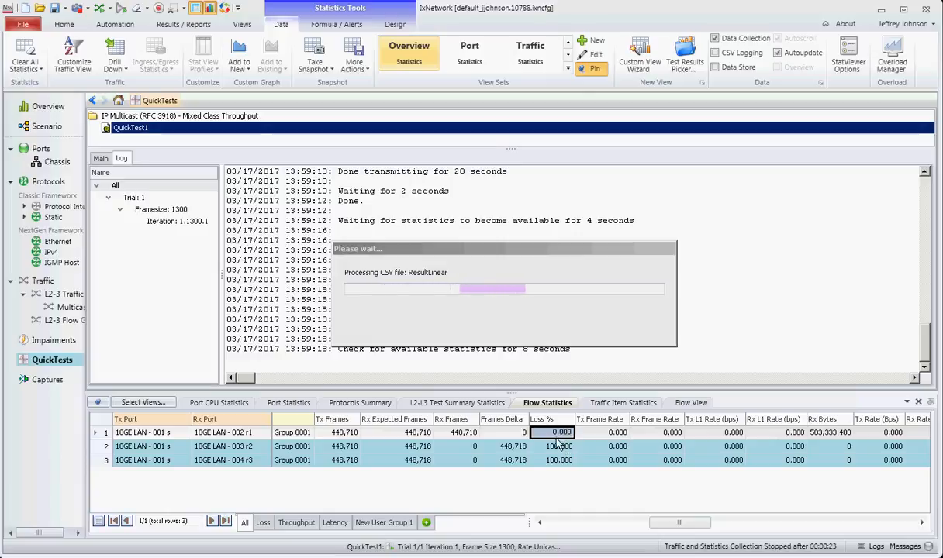
pyautogui.moveTo(706, 284)
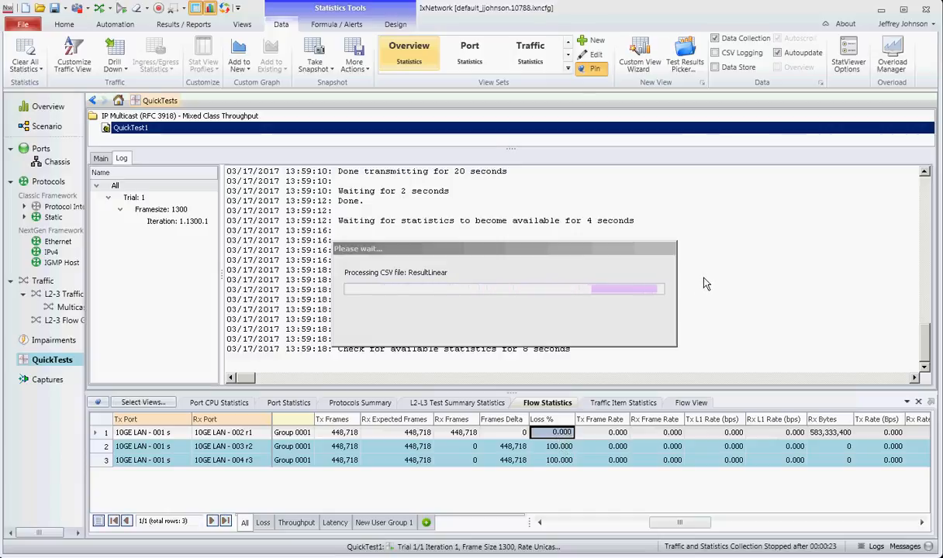
pyautogui.moveTo(723, 267)
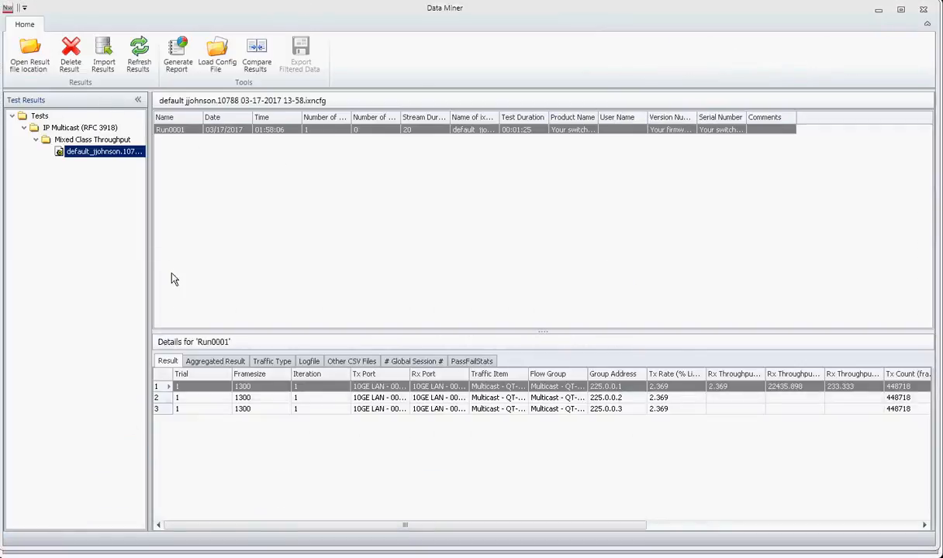
pyautogui.moveTo(178, 206)
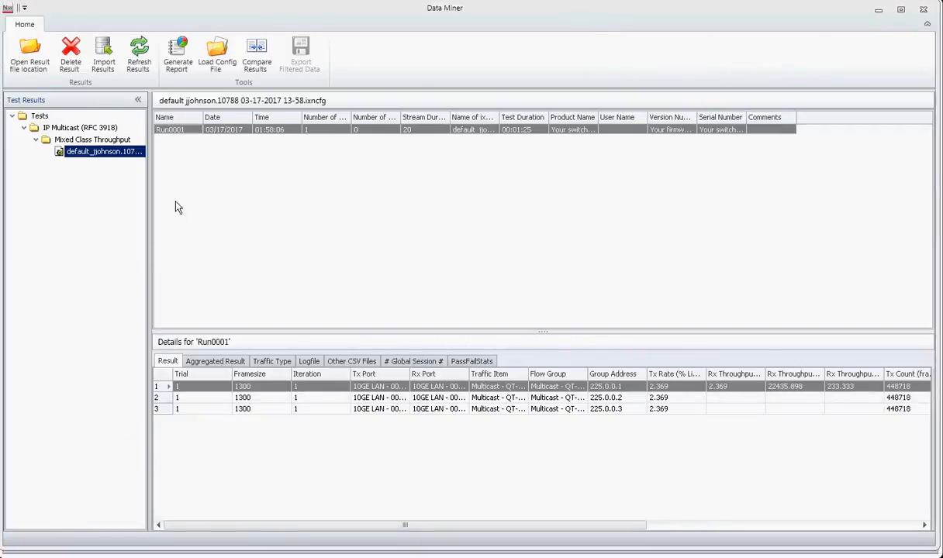
pyautogui.moveTo(276, 418)
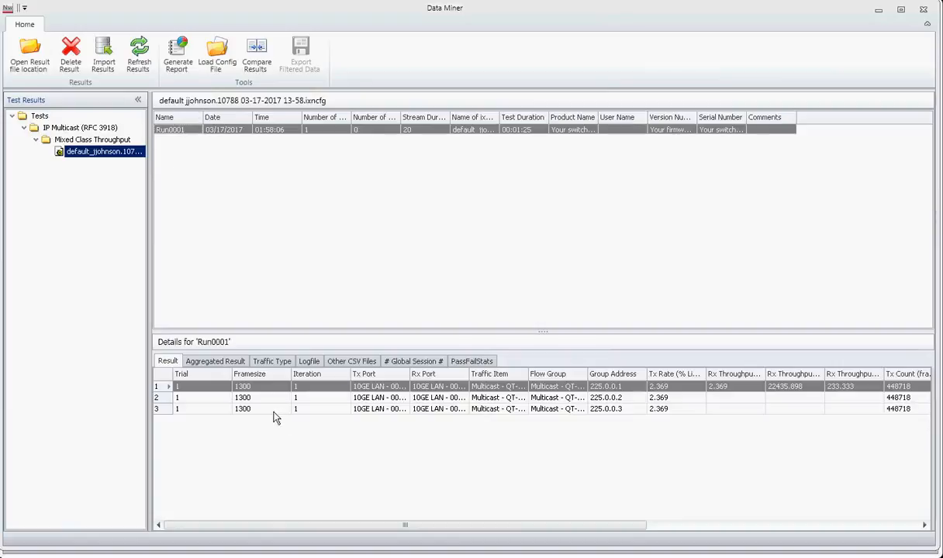
# Check Run0001's Global Session log and Result tabs, then return to the finished QuickTest1 in IxNetwork
pyautogui.click(271, 360)
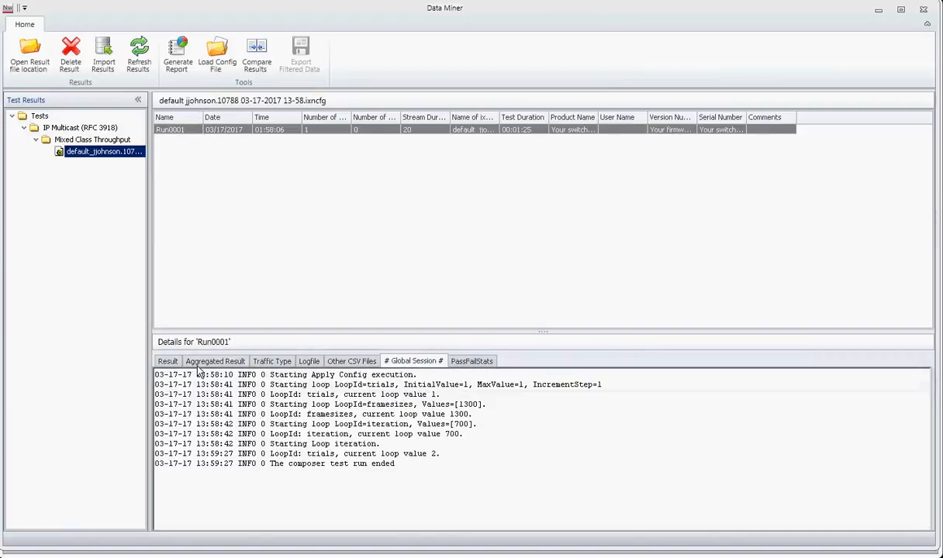
pyautogui.click(167, 362)
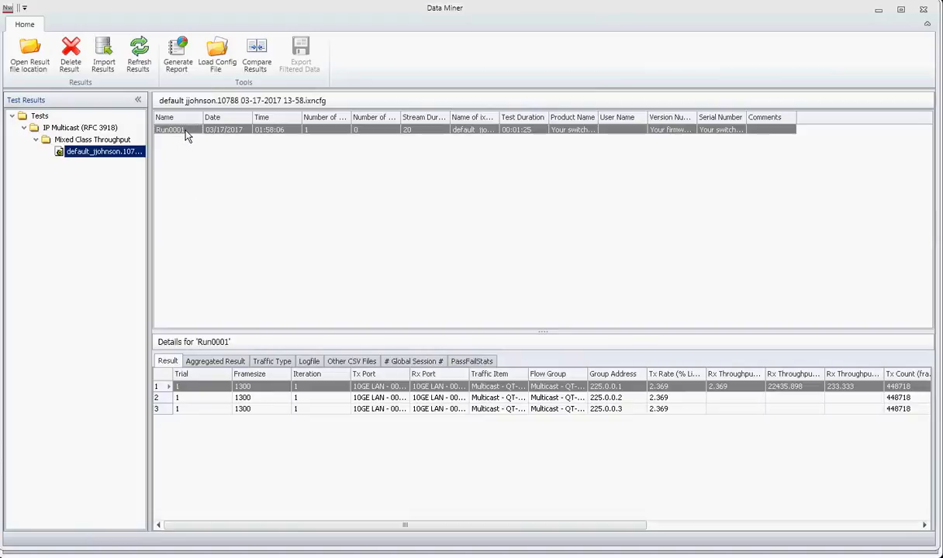
pyautogui.rightClick(169, 130)
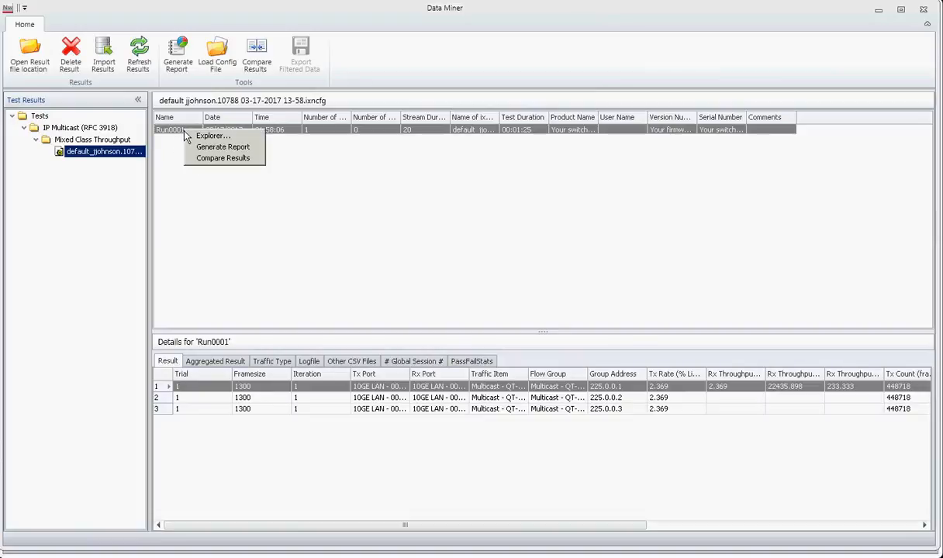
pyautogui.click(320, 196)
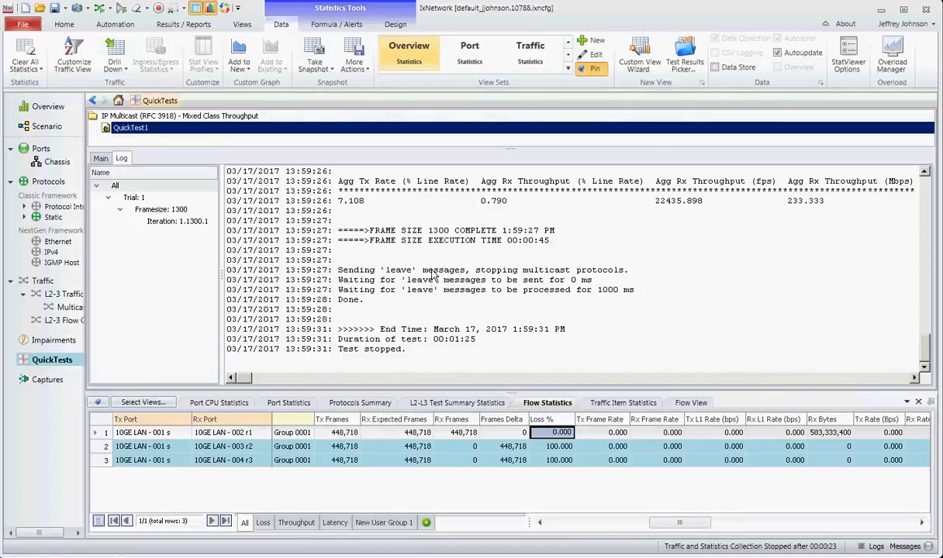
pyautogui.moveTo(291, 530)
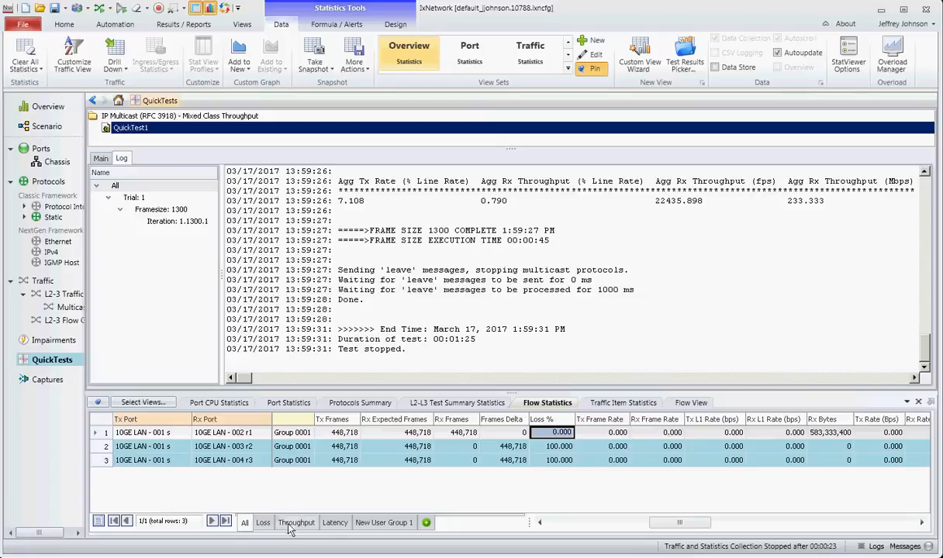